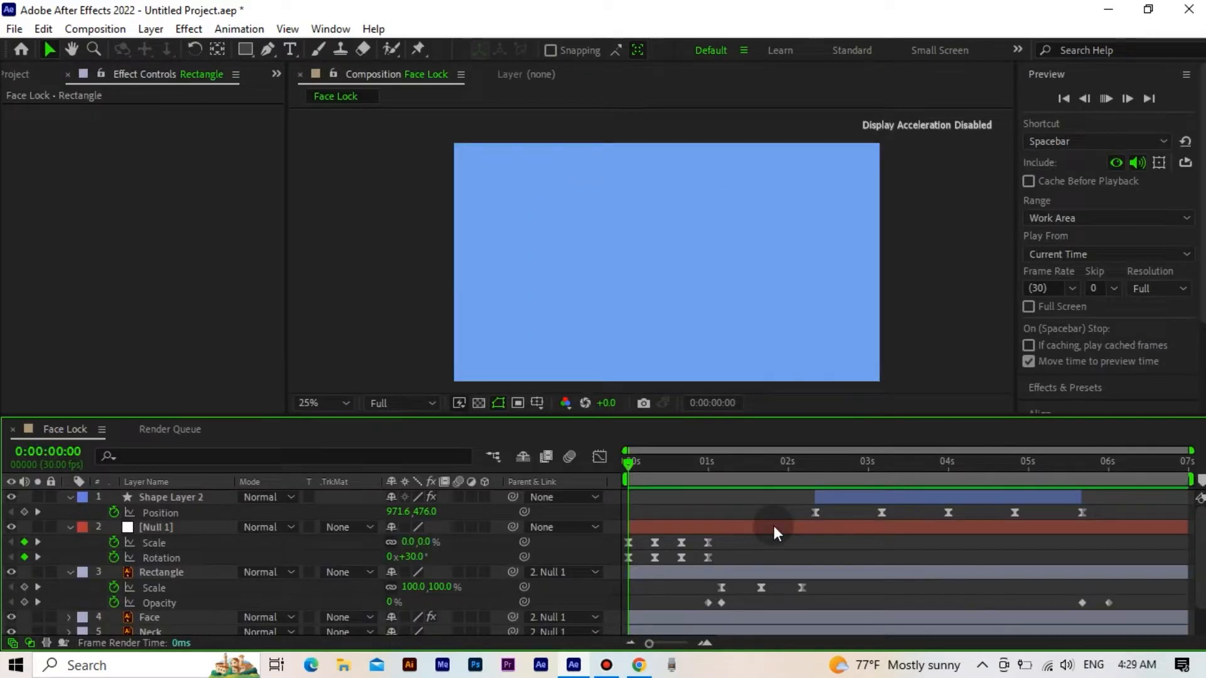
Bring up the Face Lock composition showing the static phone-and-face artwork layers.
left_click(1105, 98)
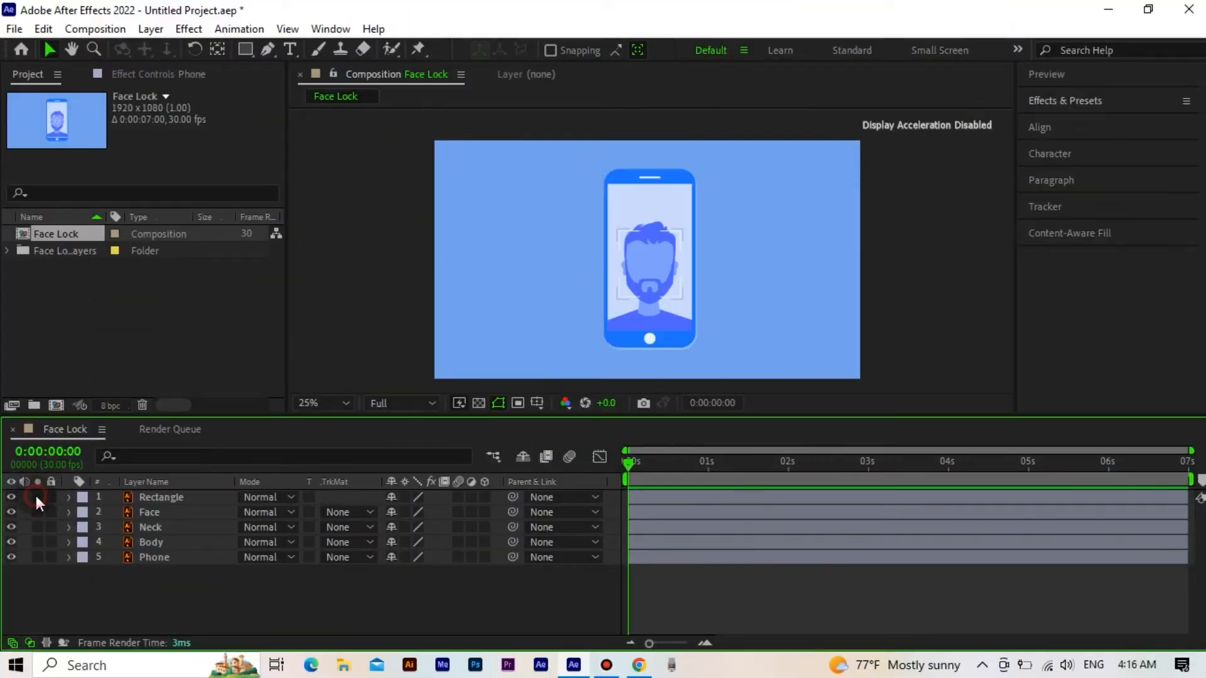
Add Null 1 and parent Rectangle, Face, Neck, Body and Phone to it.
left_click(40, 512)
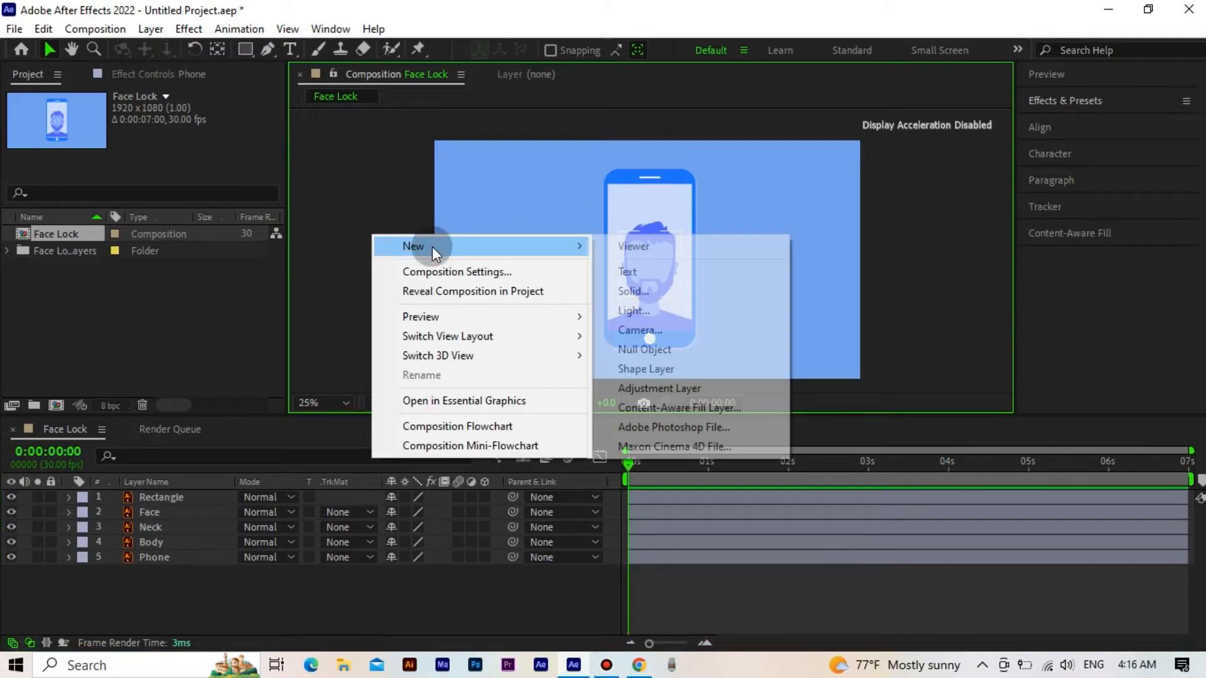
left_click(645, 350)
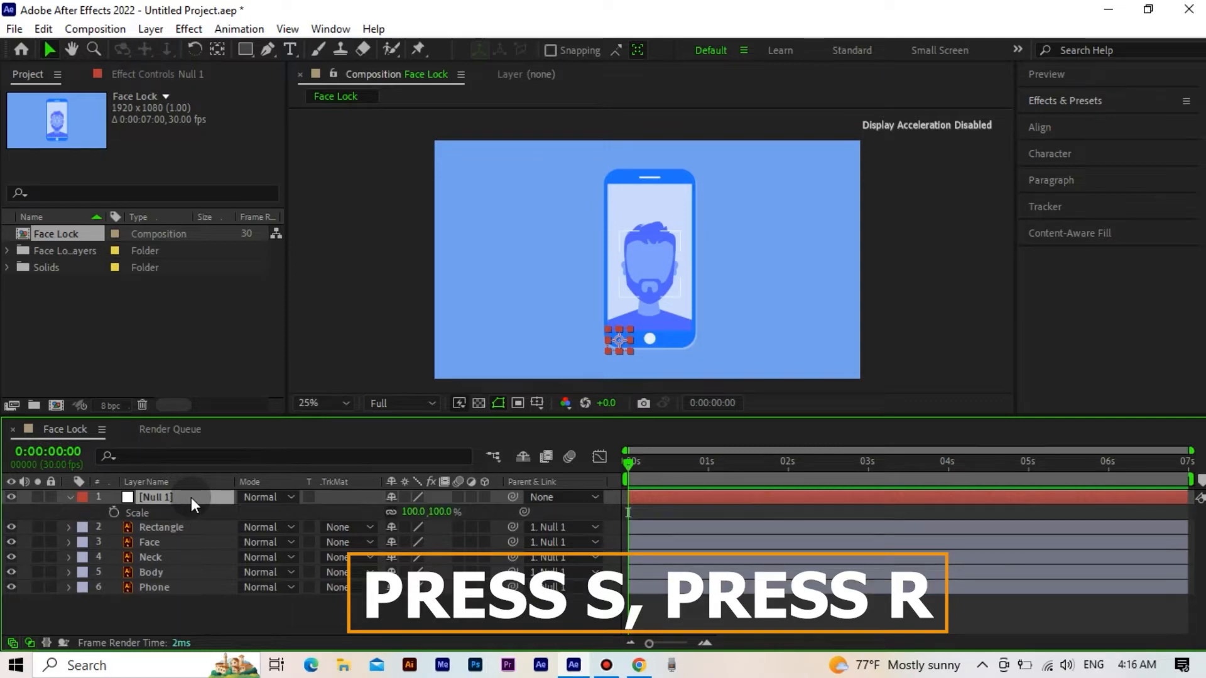
Keyframe Null 1 scale 0/110/95/100 and rotation through 1:00 with Easy Ease for the pop-in wobble.
key("r")
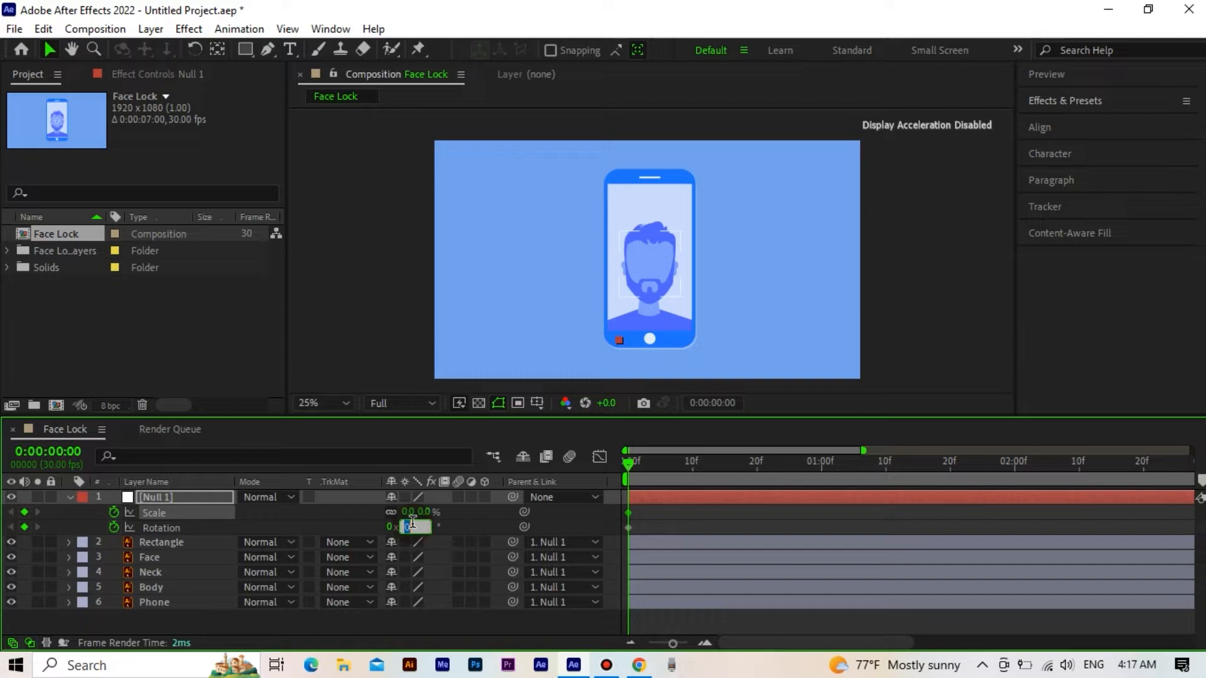
type("30")
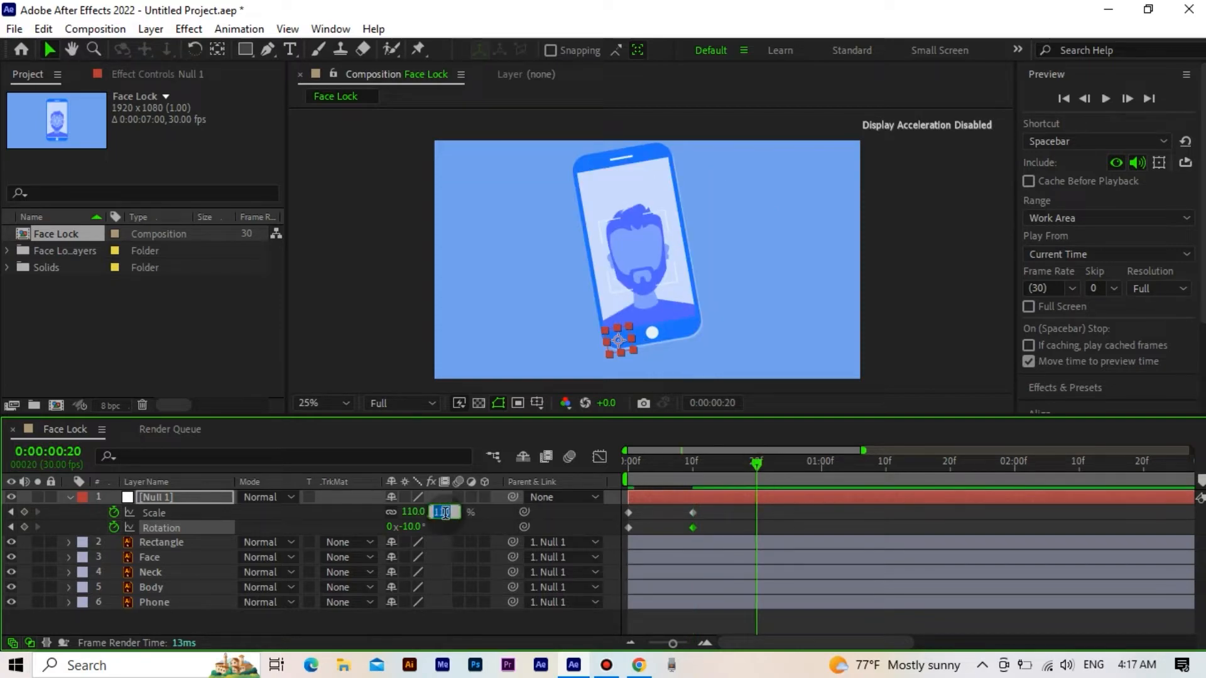
type("95.0")
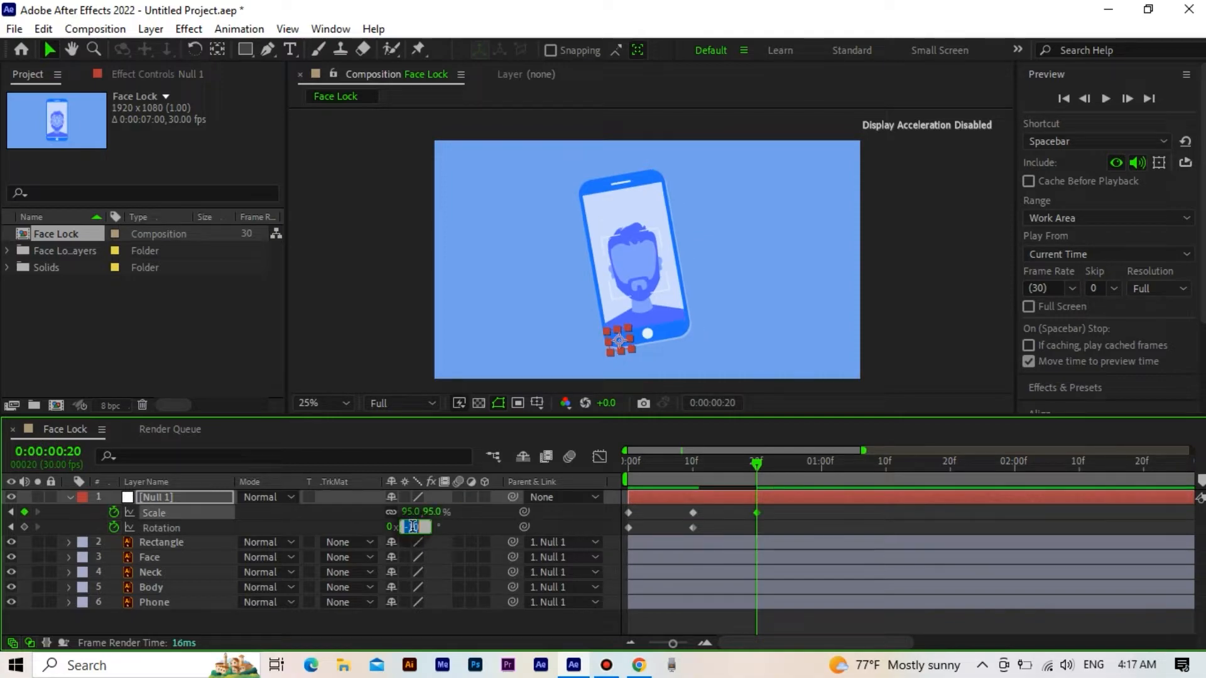
type("5")
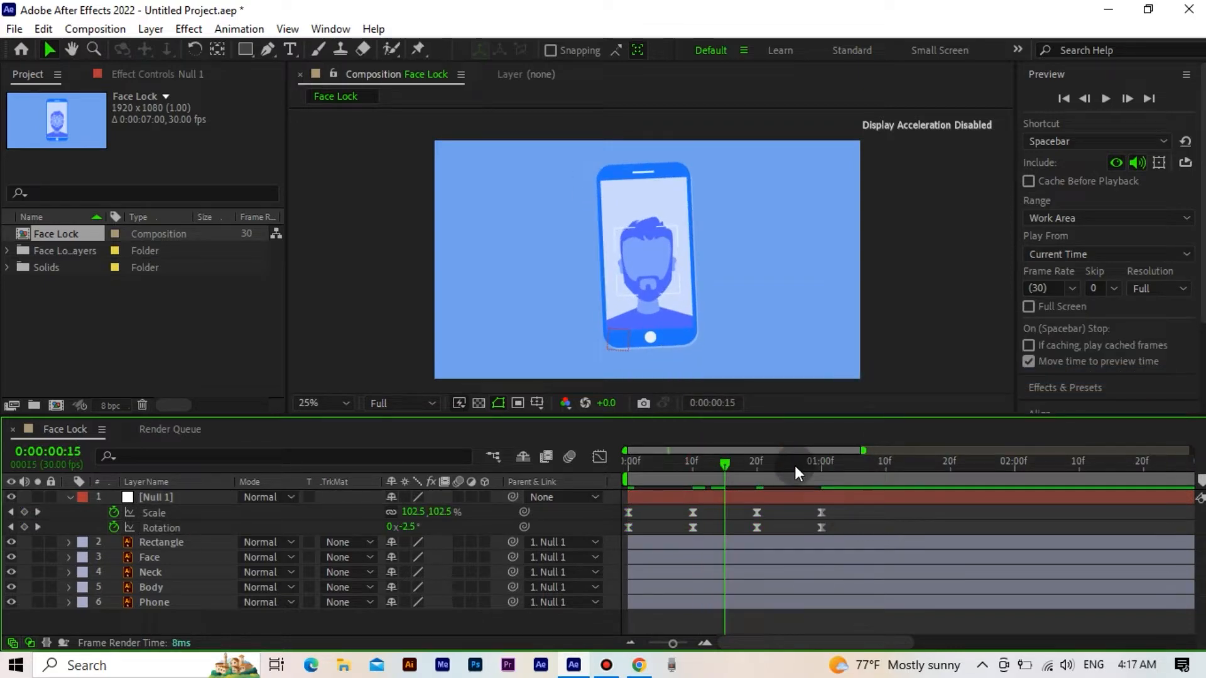
left_click(660, 465)
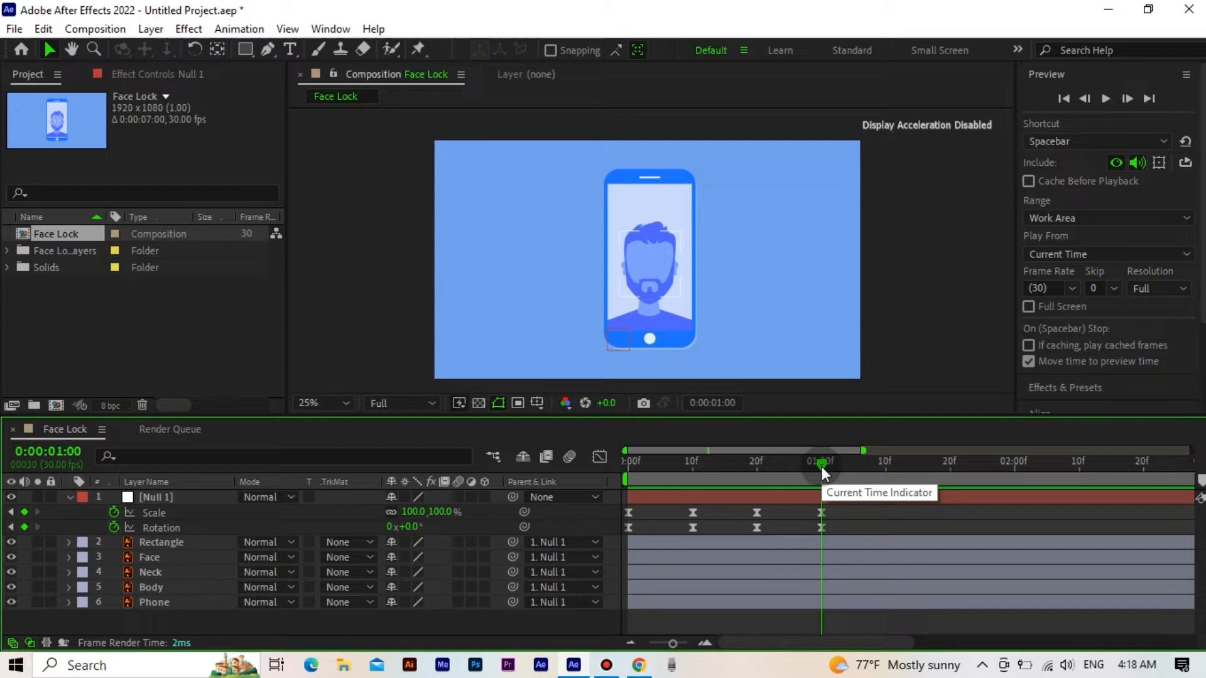
Keyframe the Rectangle frame's opacity to reach 100% at 1:05.
left_click(162, 543)
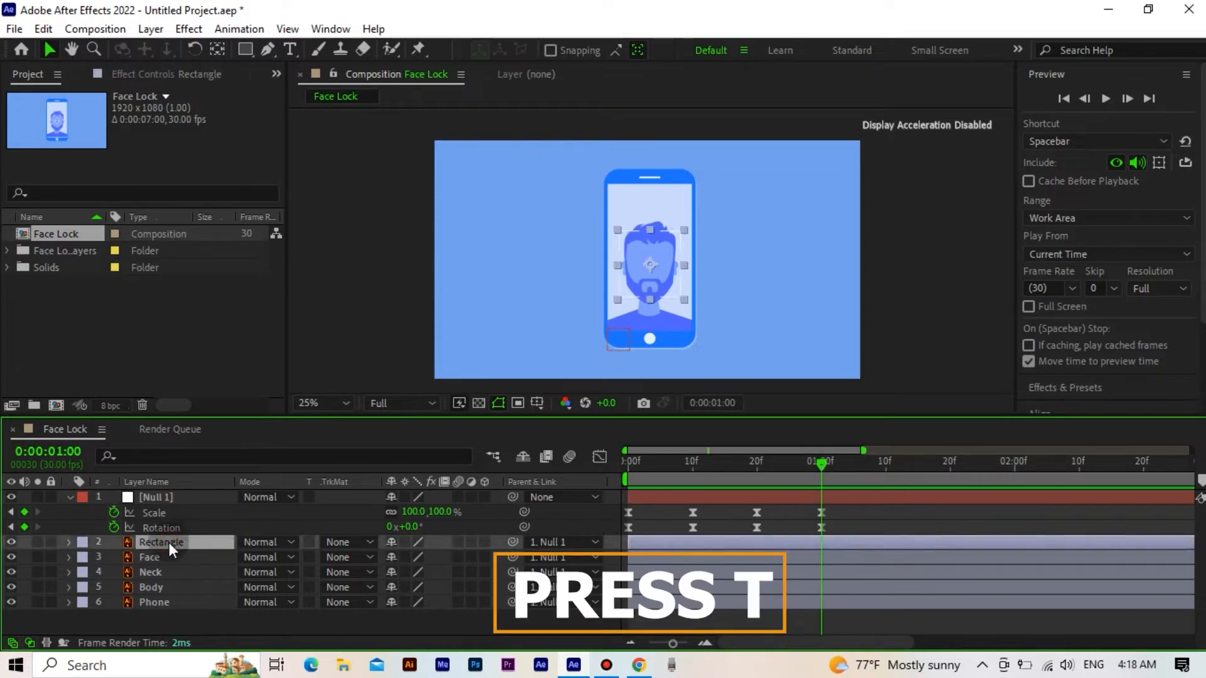
key("t")
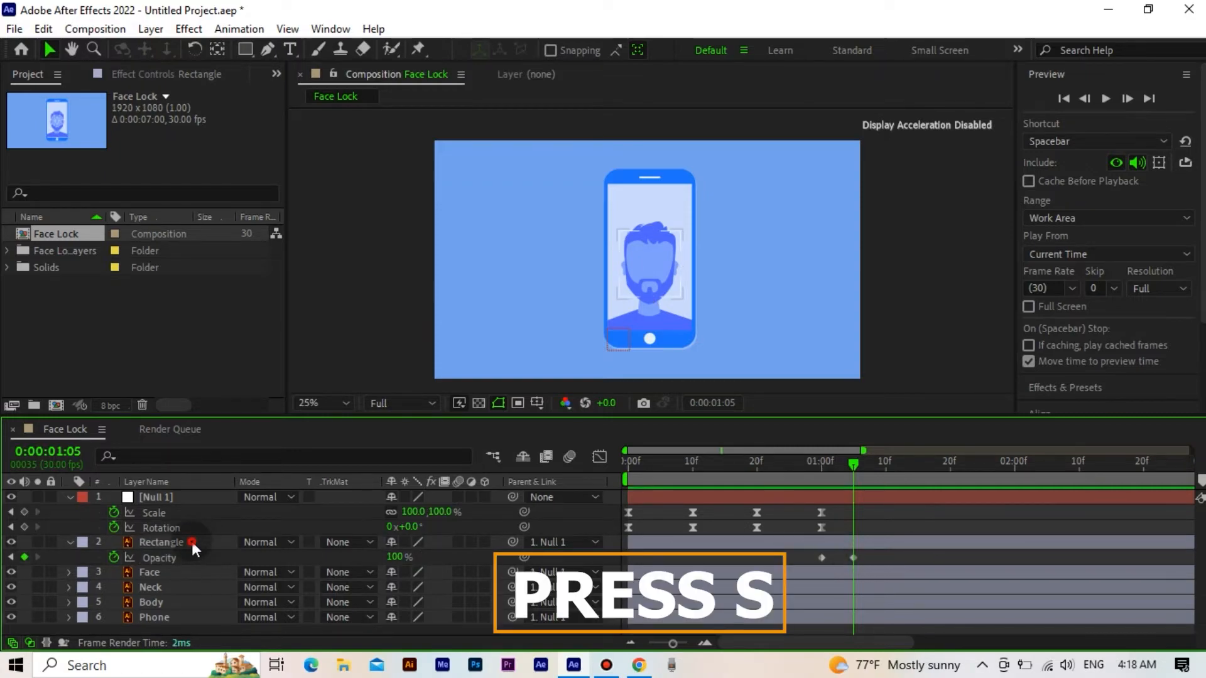
key("s")
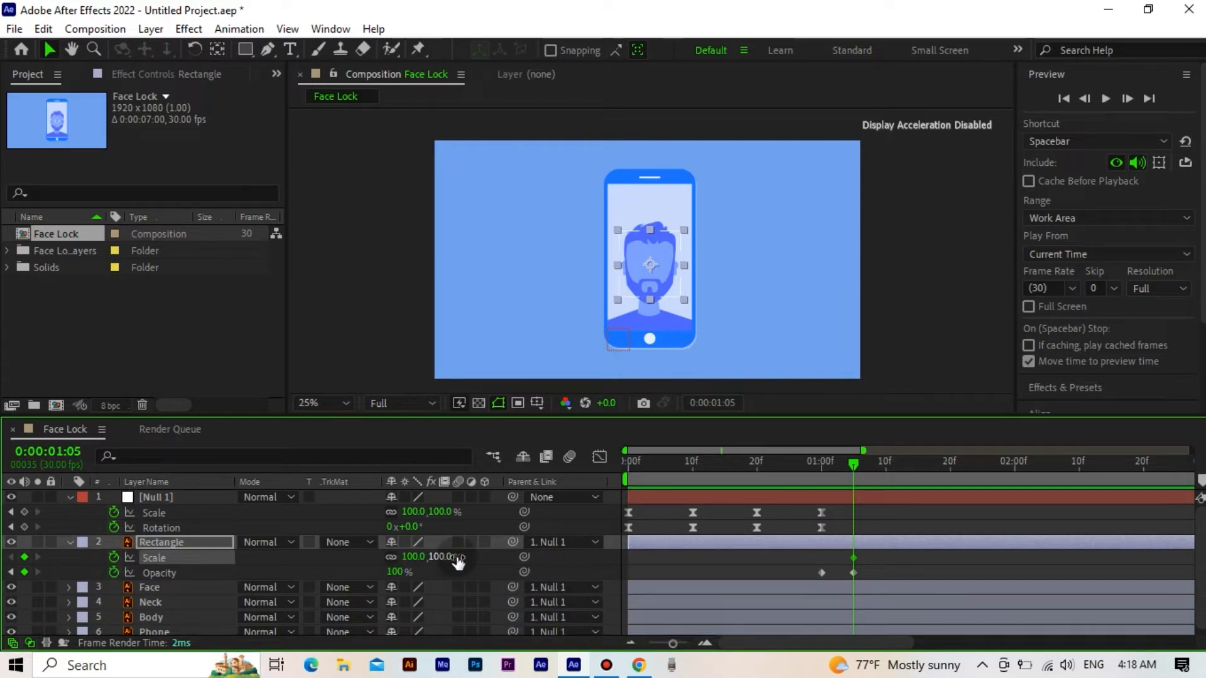
mouse_move(920, 468)
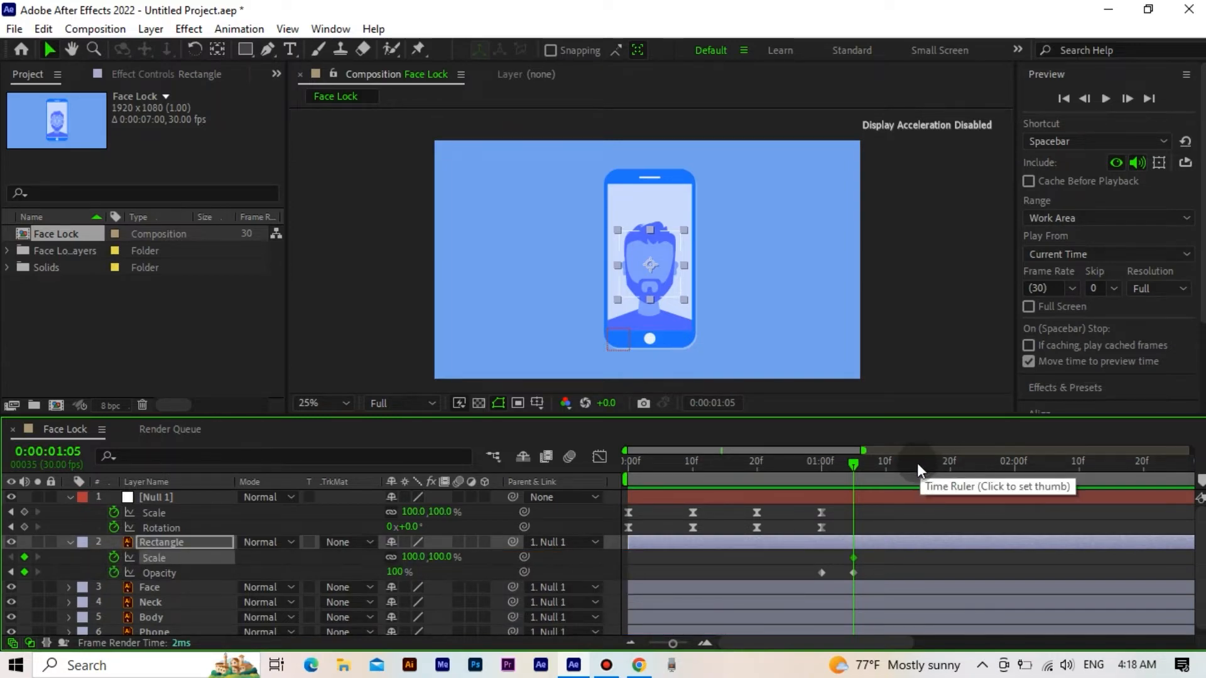
Pulse the Rectangle's scale 100% at 1:05, 115% at 1:20, back to 100% at 2:05.
left_click(949, 467)
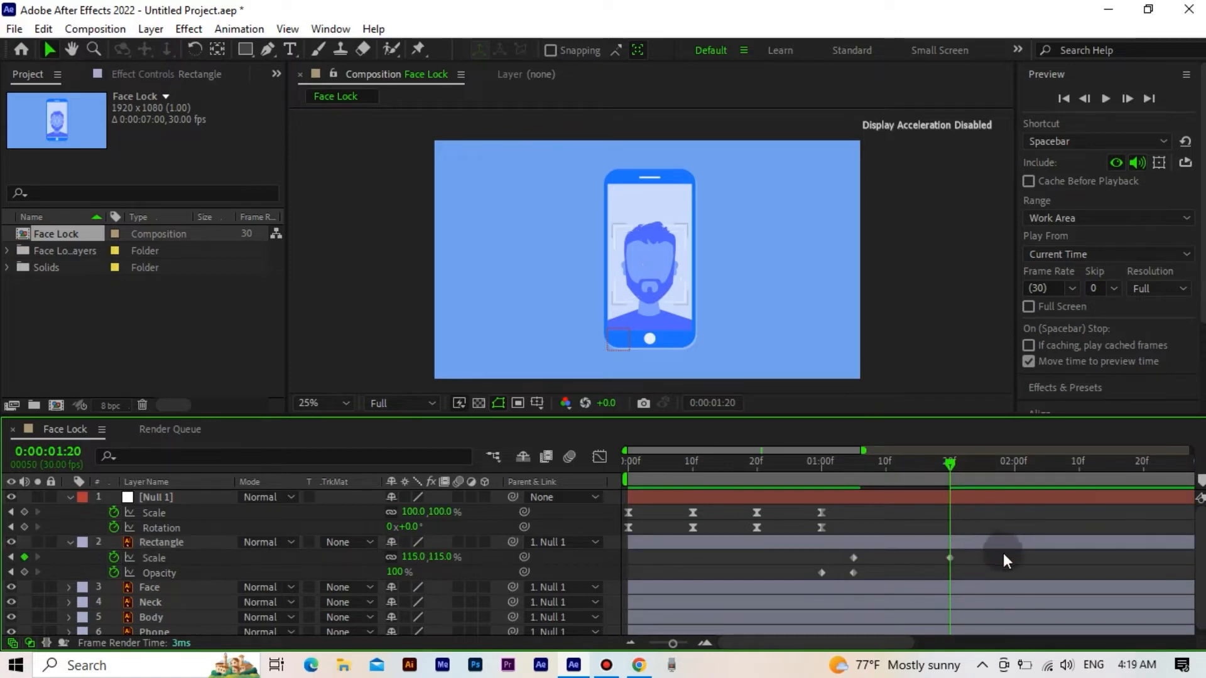
mouse_move(1039, 474)
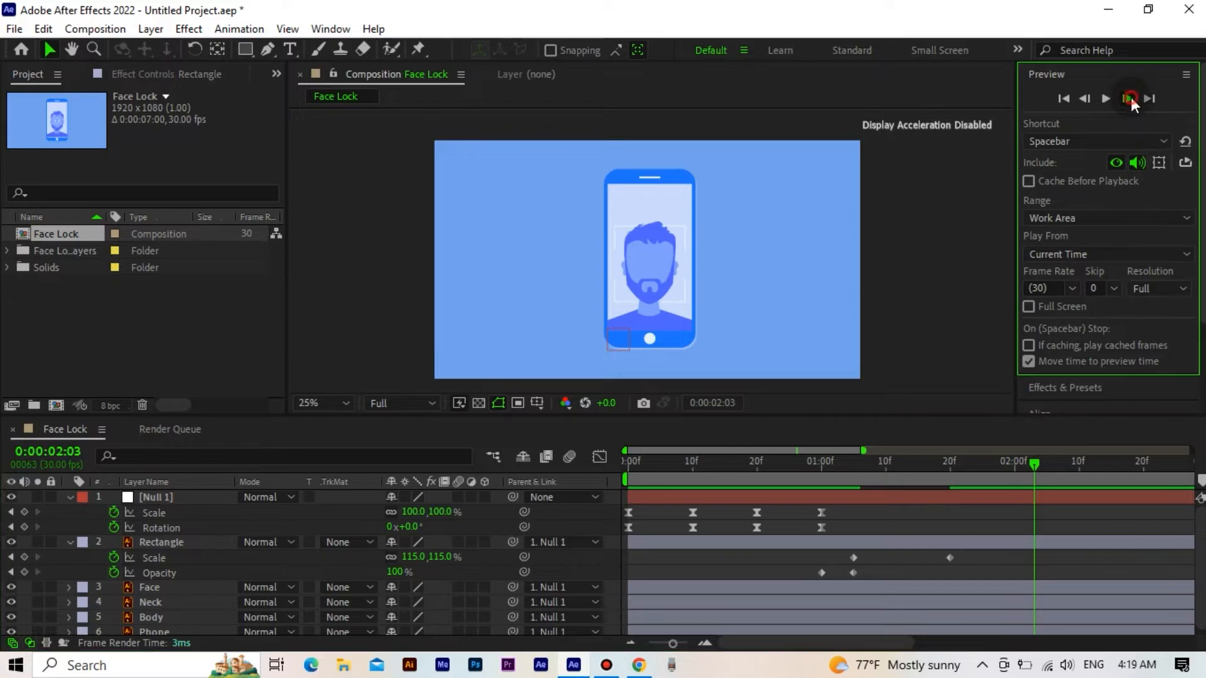
left_click(1131, 98)
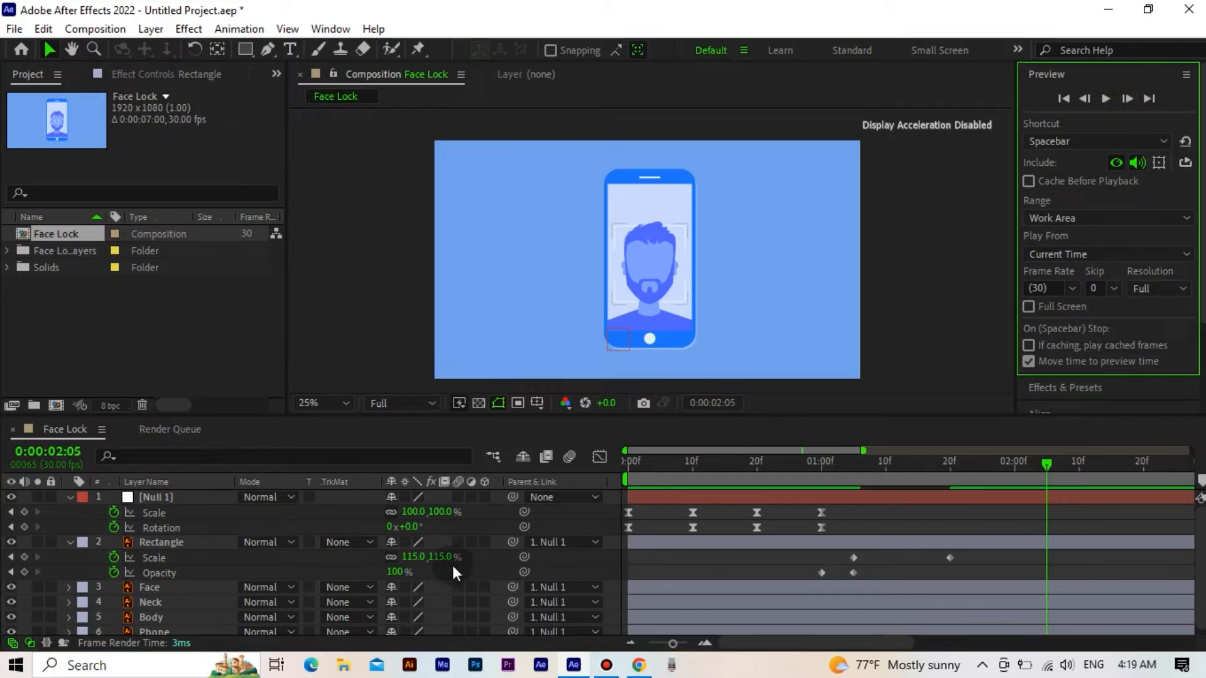
double_click(435, 556)
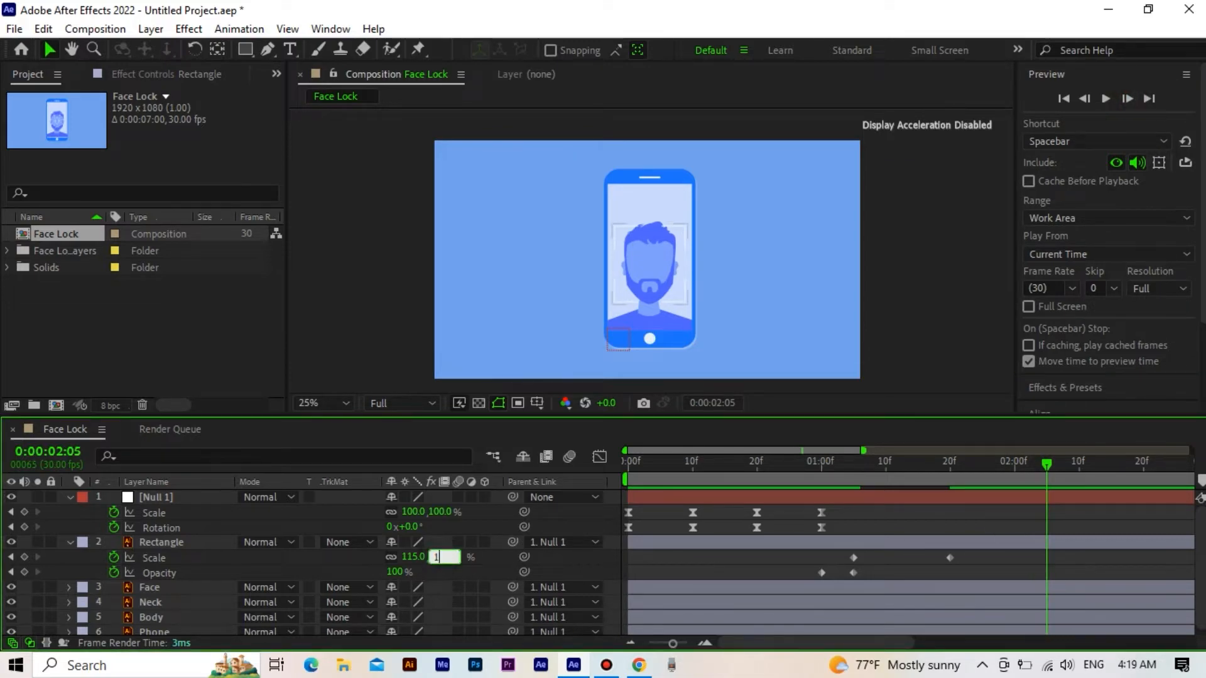
type("100.0")
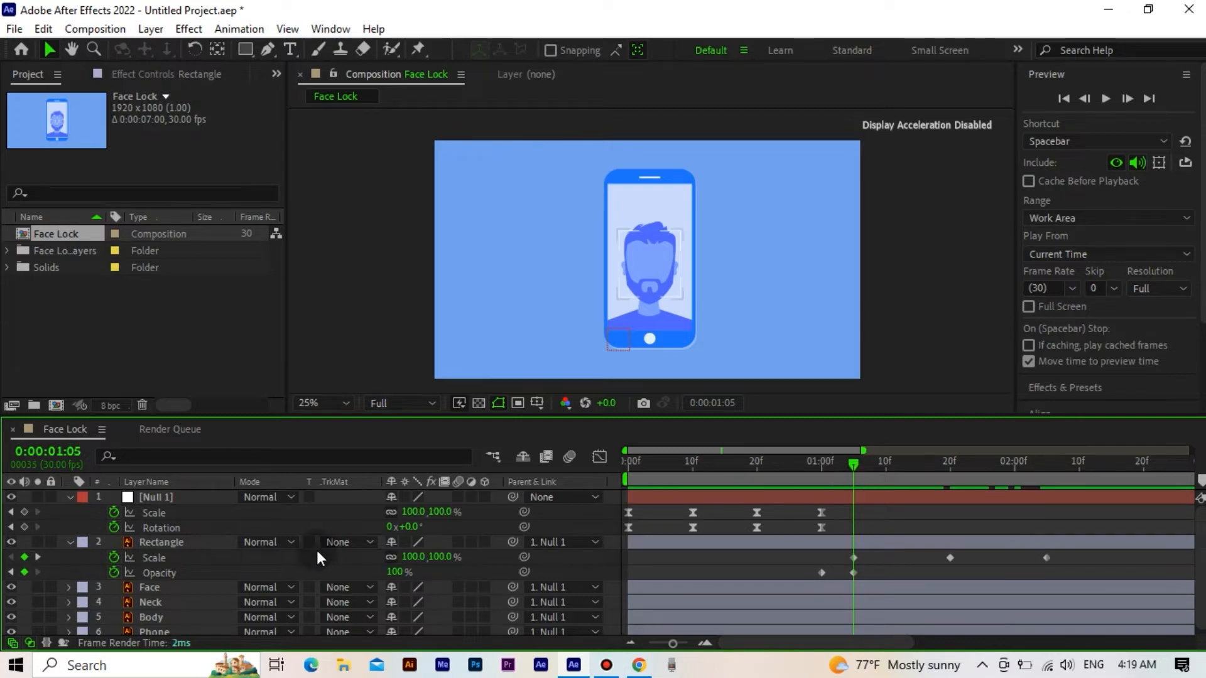
Apply Camera Lens Blur from Effects & Presets to the Face layer.
left_click(1066, 101)
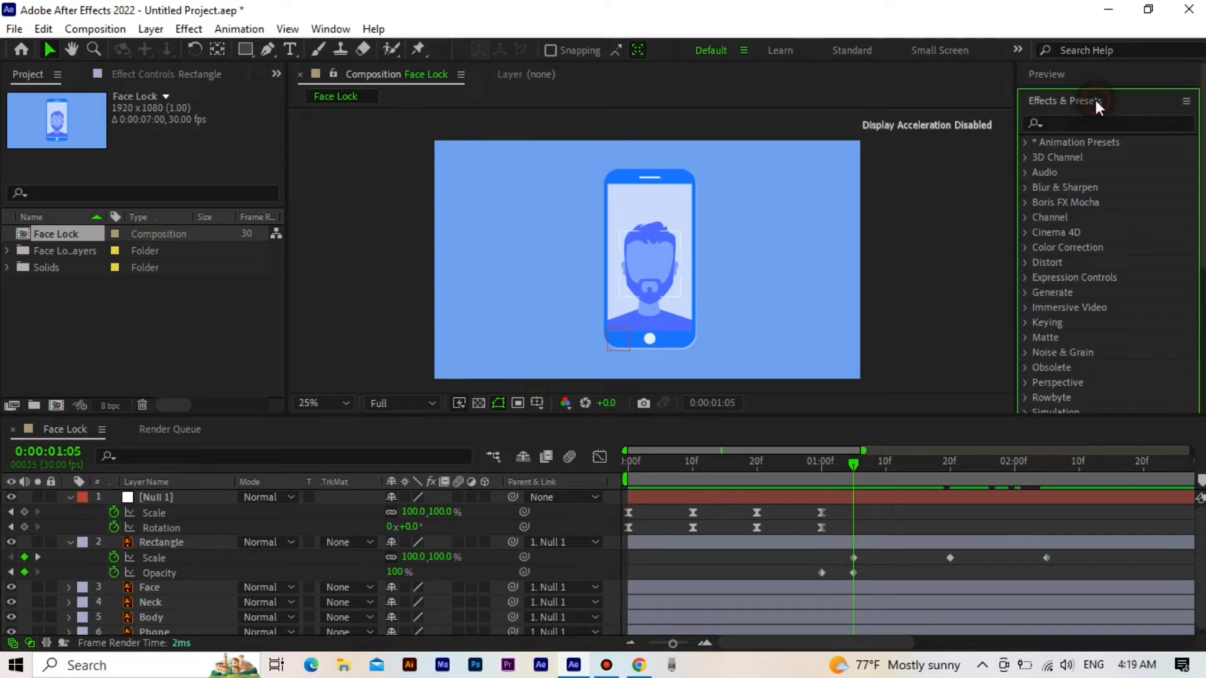
type("c")
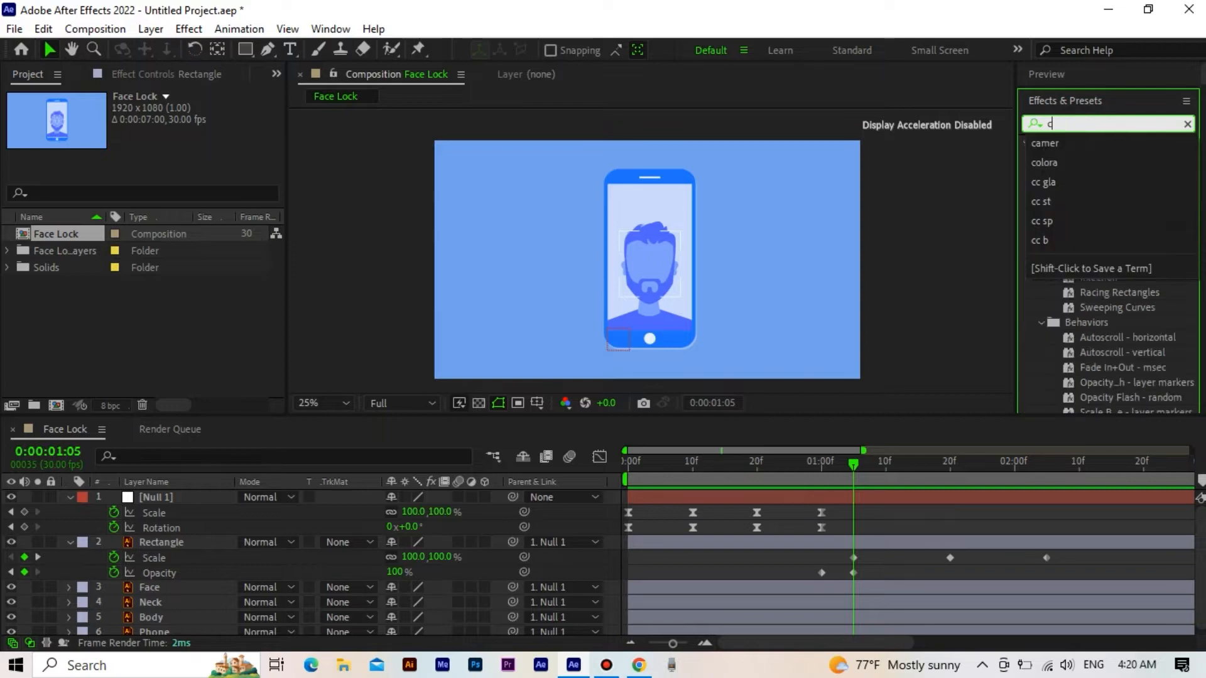
type("amera")
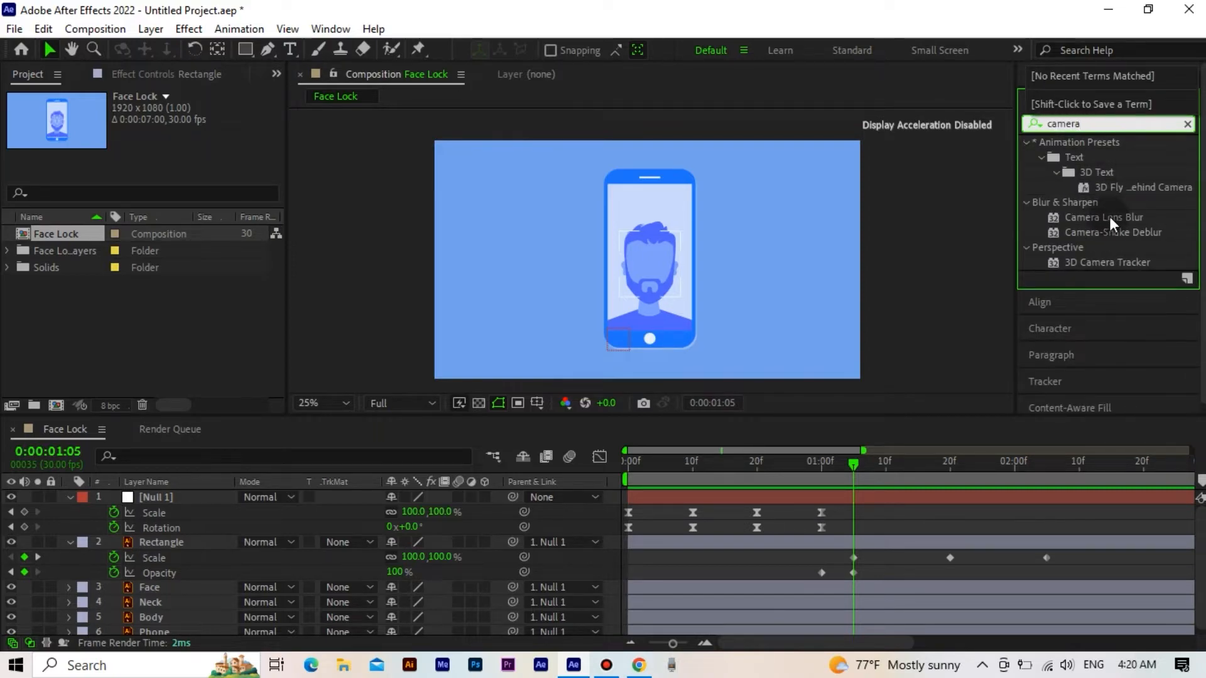
left_click_drag(1104, 217, 200, 587)
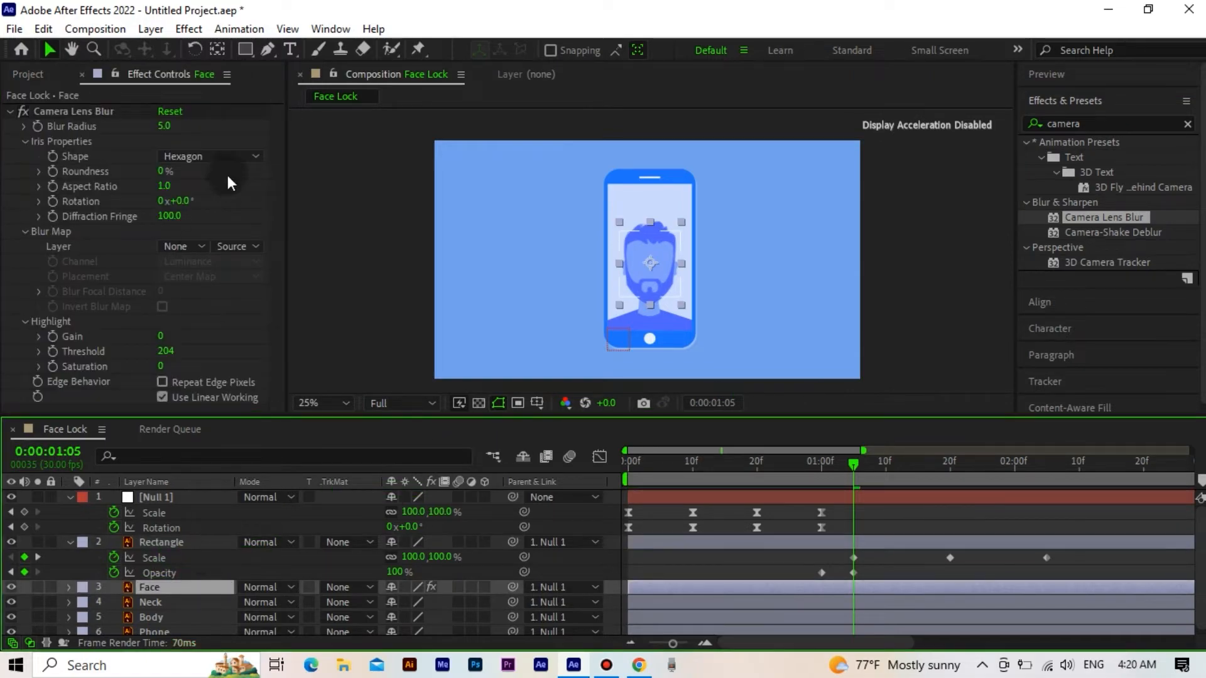
Keyframe the Face blur radius 12 at 1:20 and 0 at 2:05.
left_click(73, 112)
type("12")
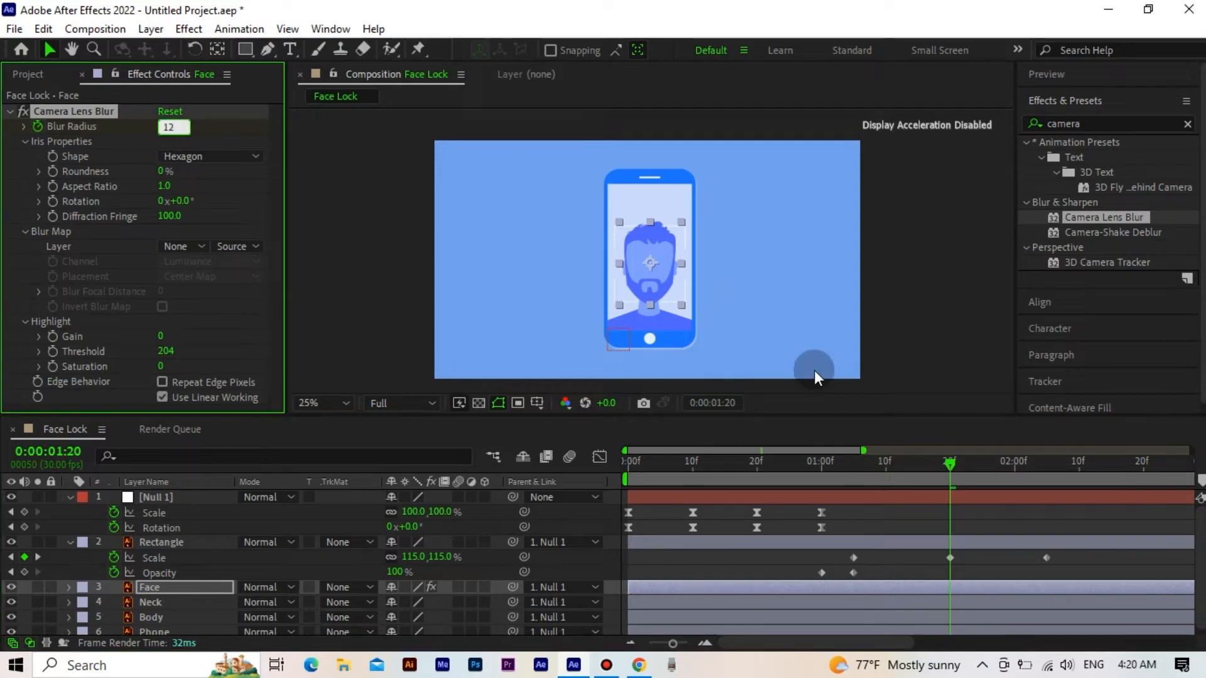
left_click_drag(950, 464, 1046, 464)
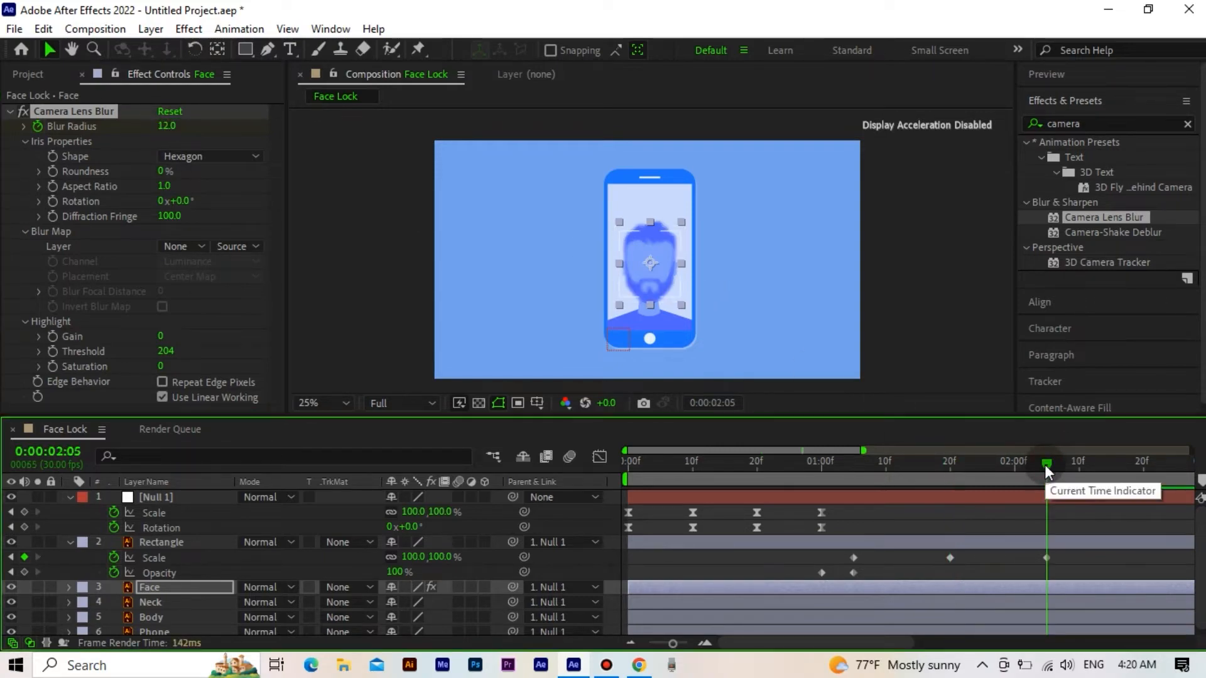
double_click(165, 126)
type("0")
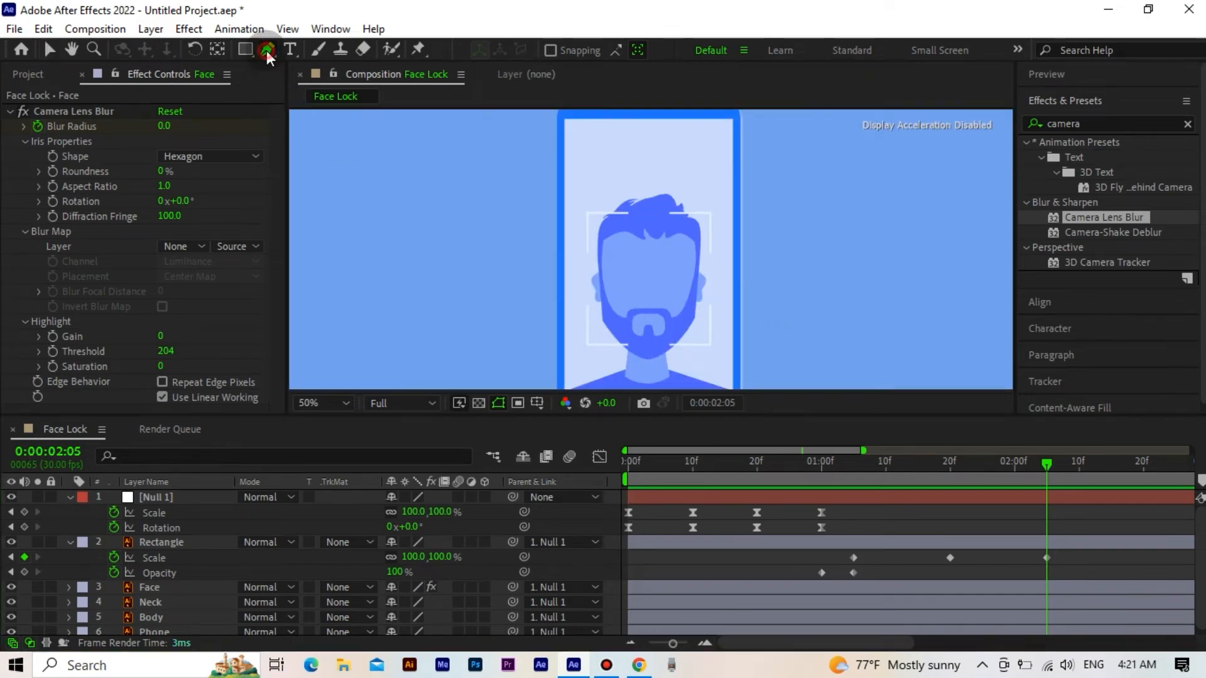
Draw a thick green Pen-tool line across the face at eyebrow height on Shape Layer 1.
left_click(266, 49)
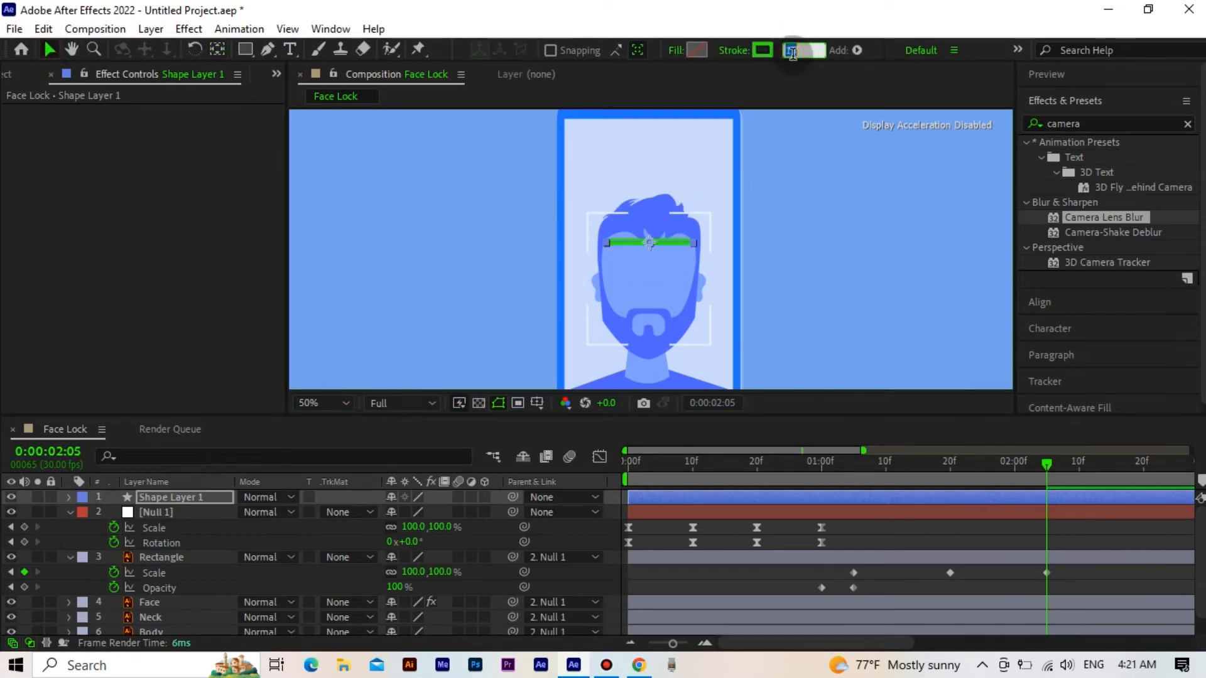
left_click(761, 50)
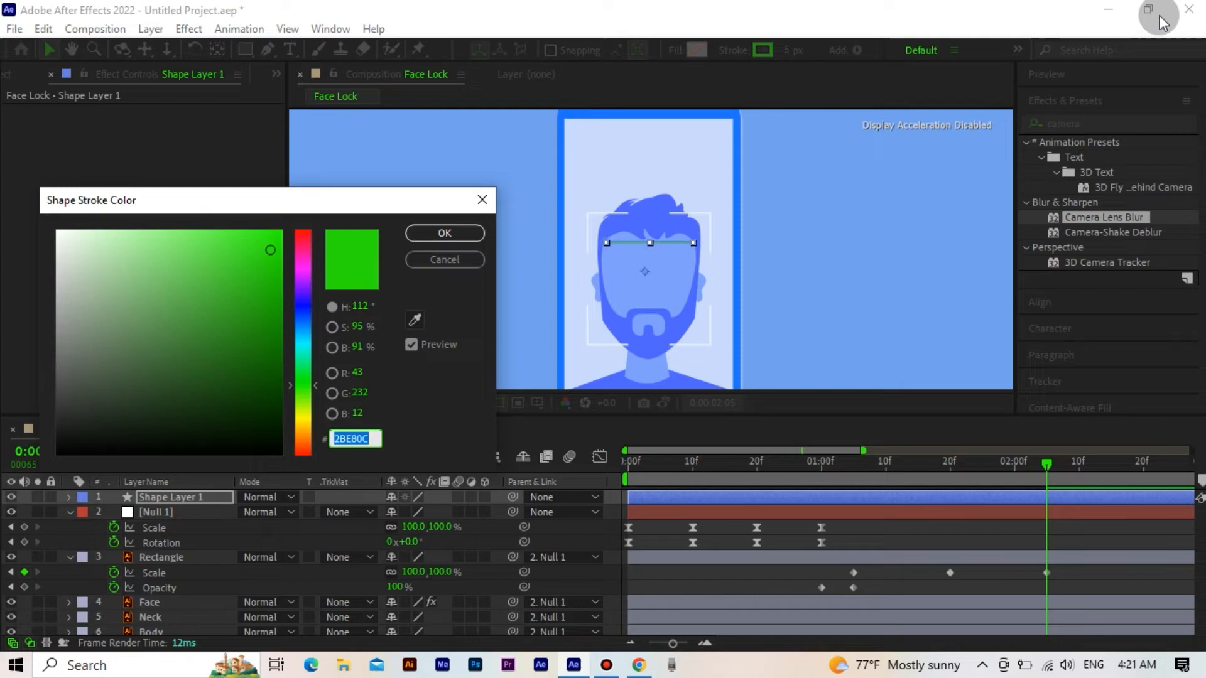
left_click(608, 170)
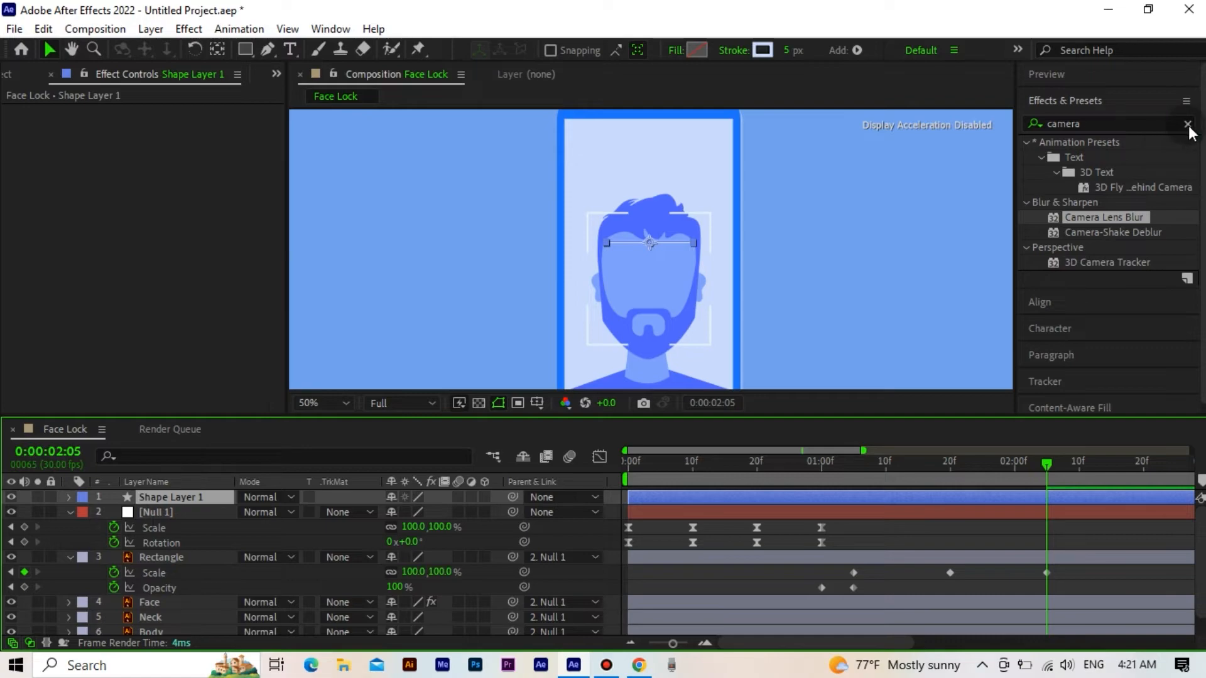
Give the scan line a Gaussian Blur with Blurriness 30.
left_click(1187, 124)
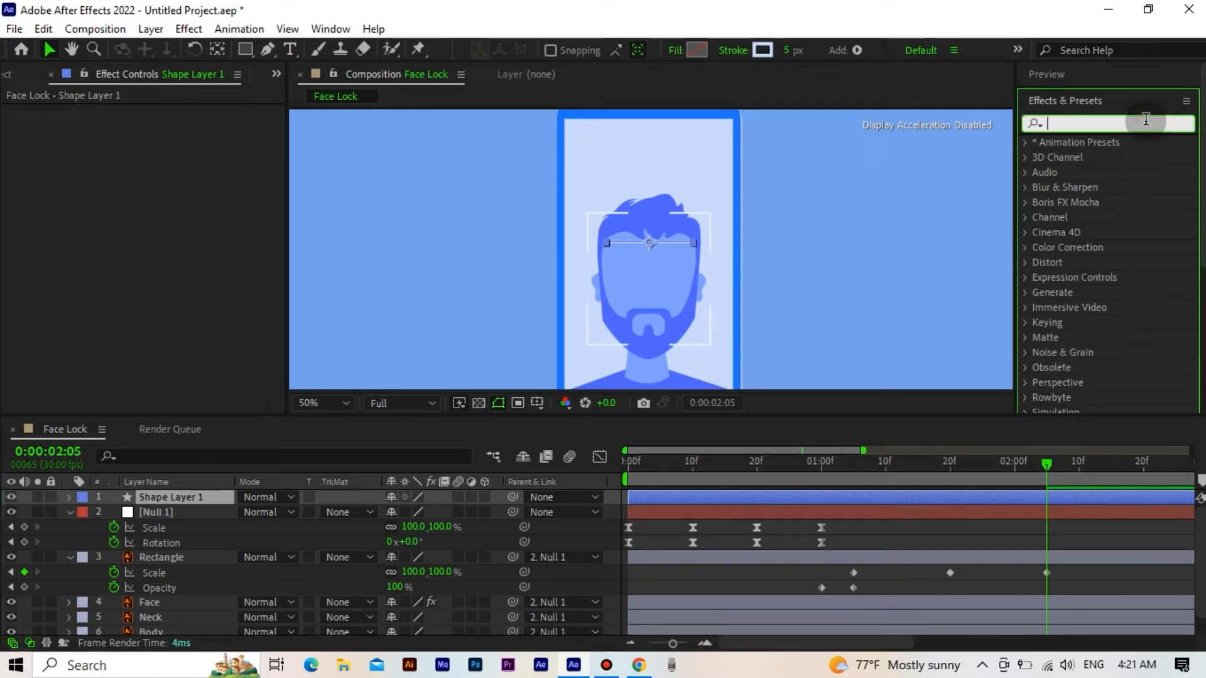
type("gaus")
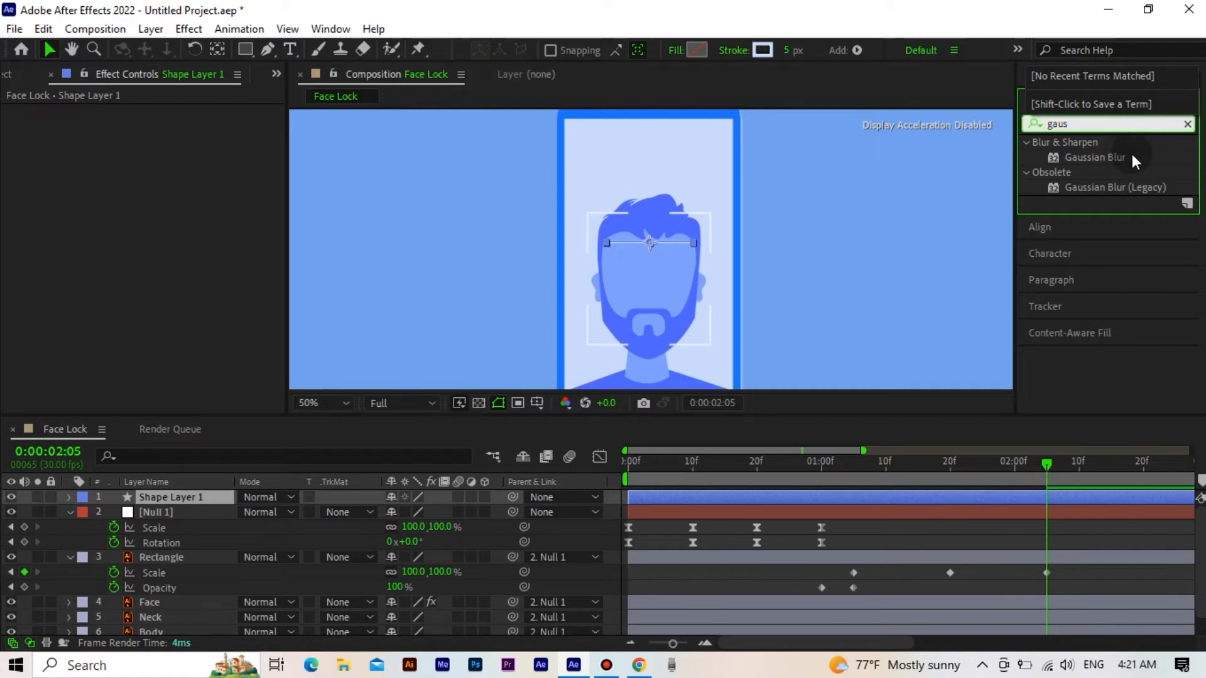
double_click(1093, 158)
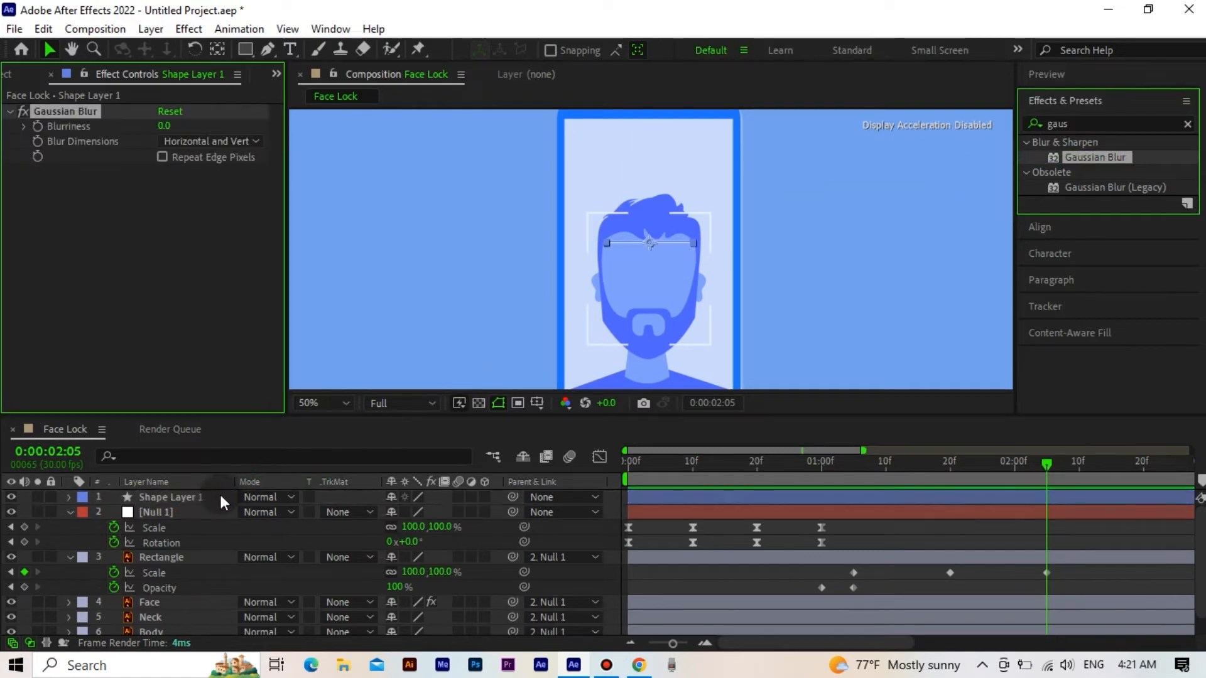
double_click(167, 497)
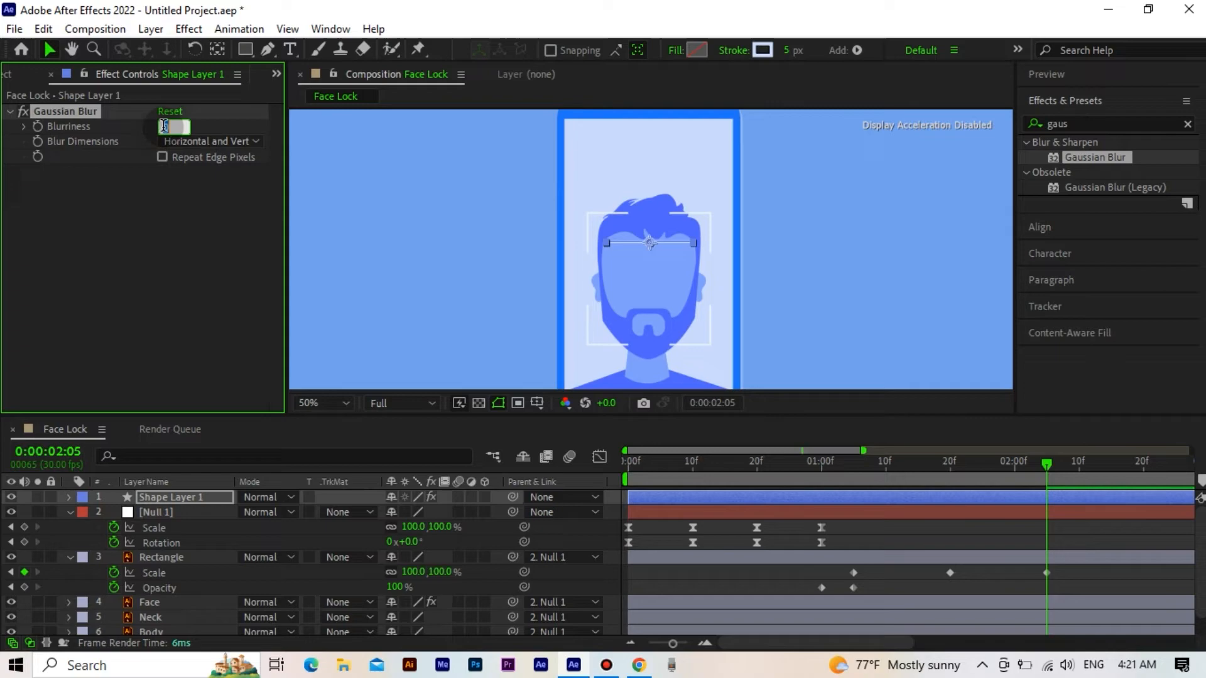
type("30.0")
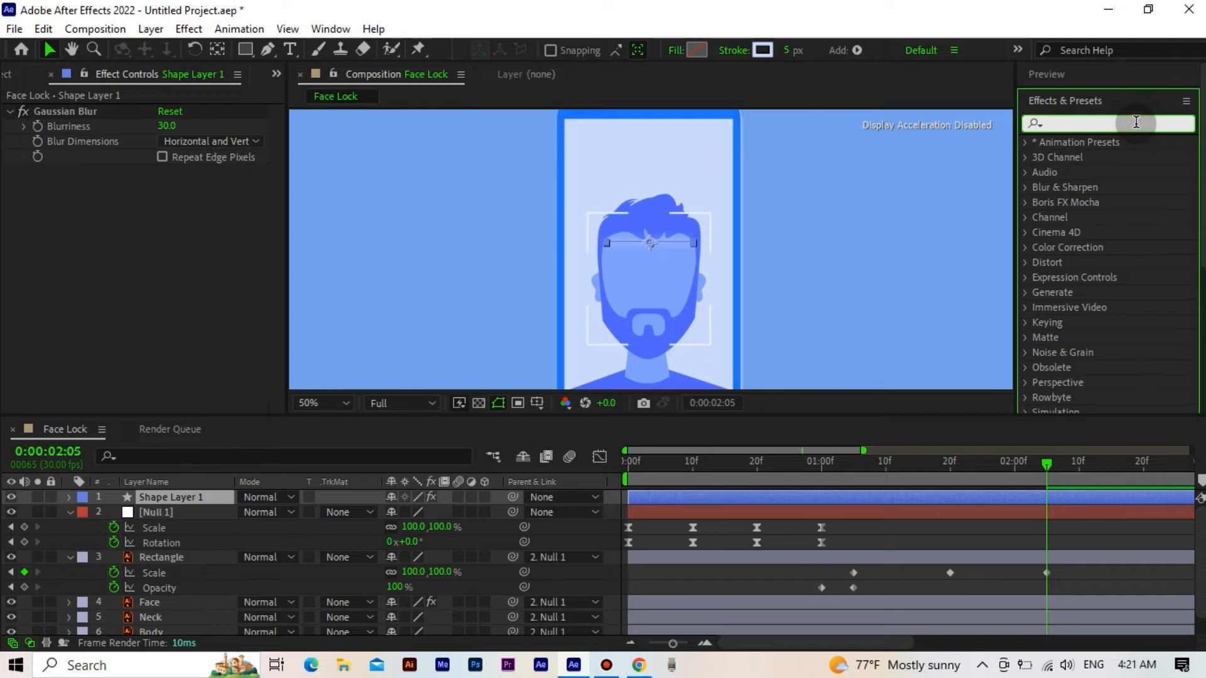
Add a Glow effect to the scan line with Glow Radius 50.
type("glow")
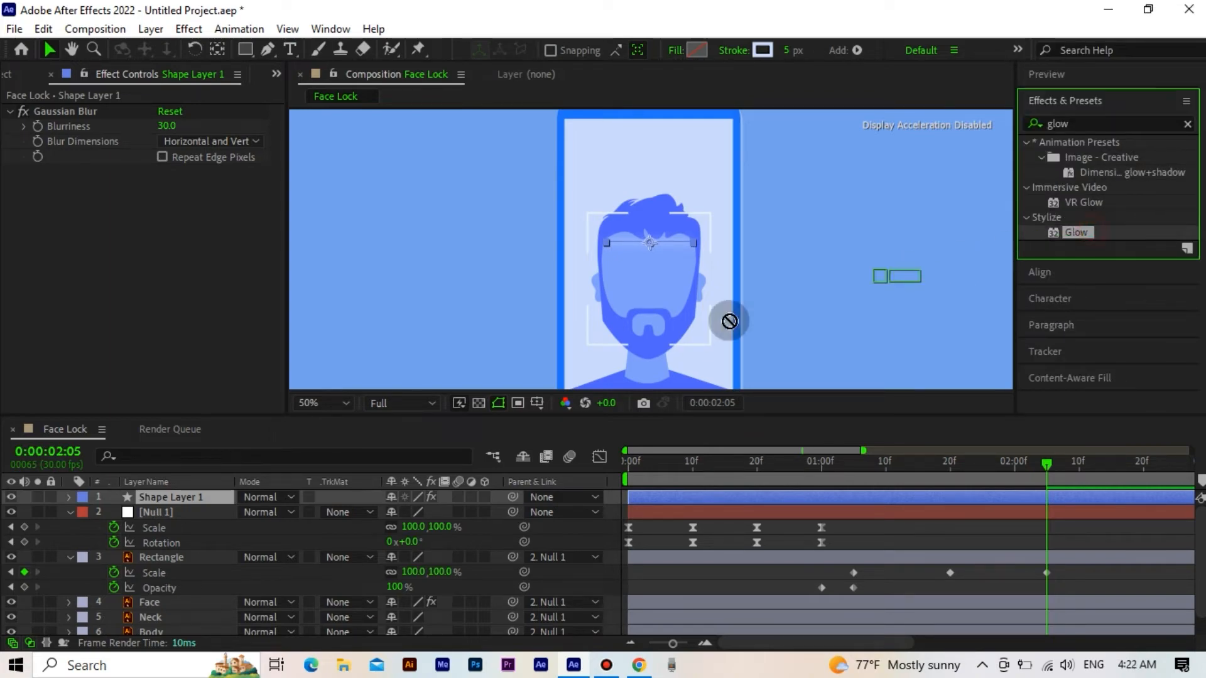
double_click(1076, 232)
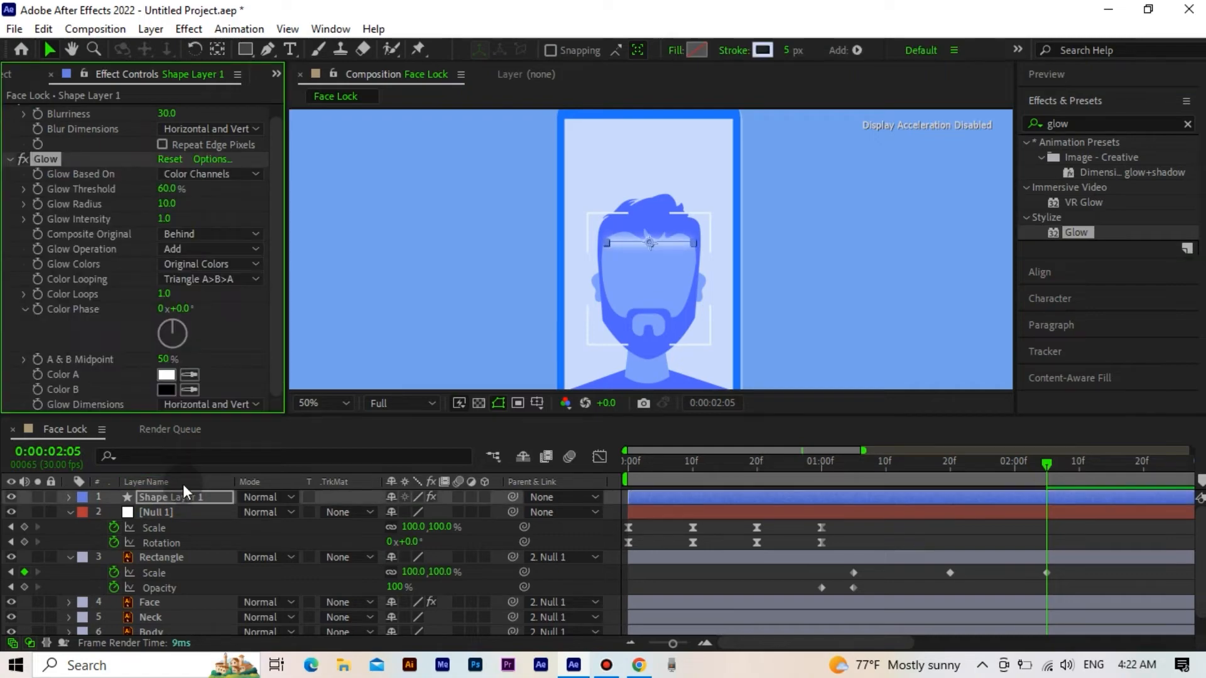
double_click(167, 204)
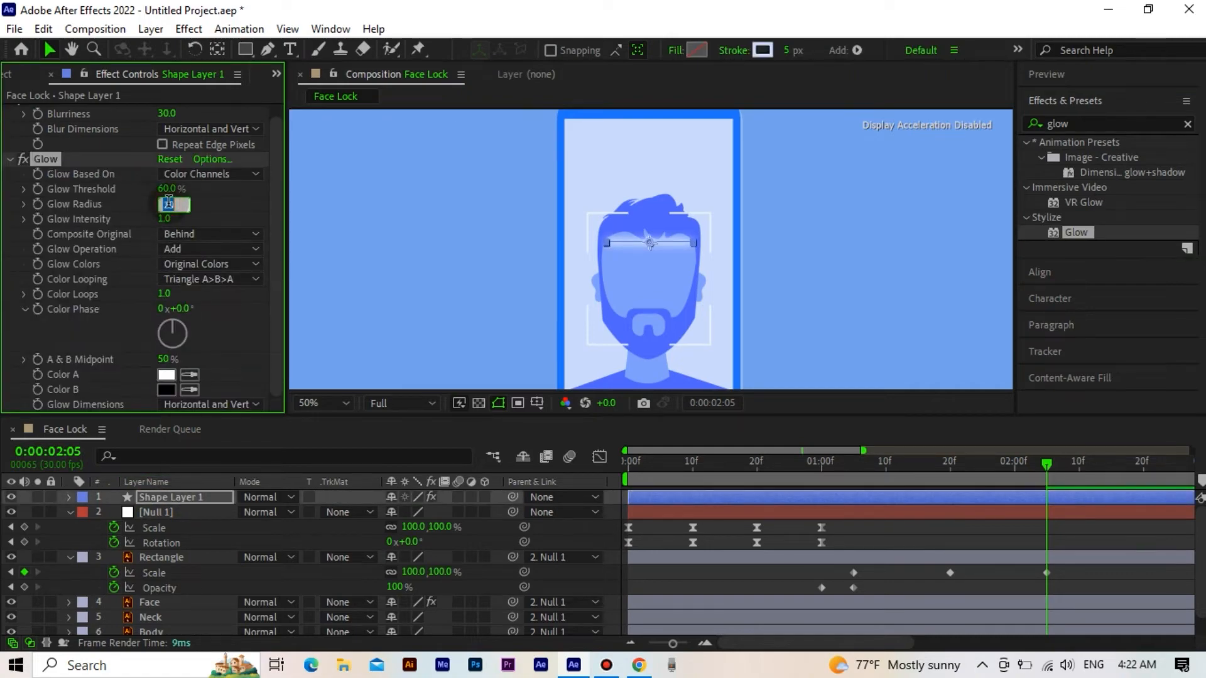
type("3")
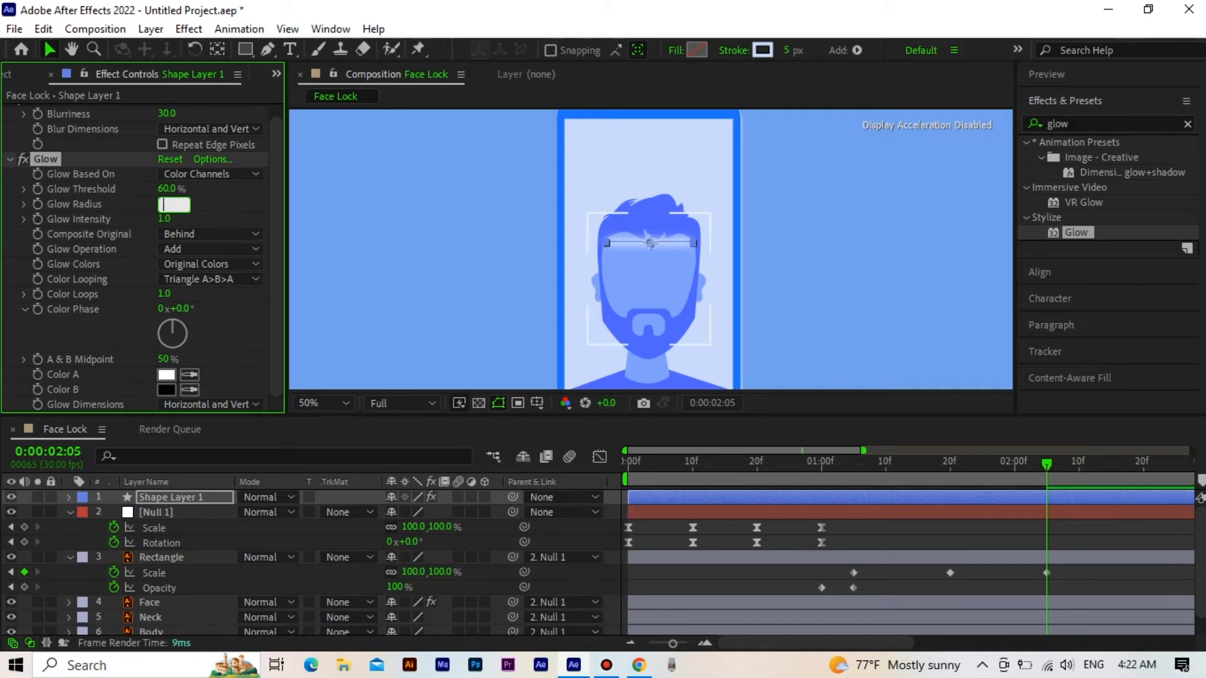
type("50.0")
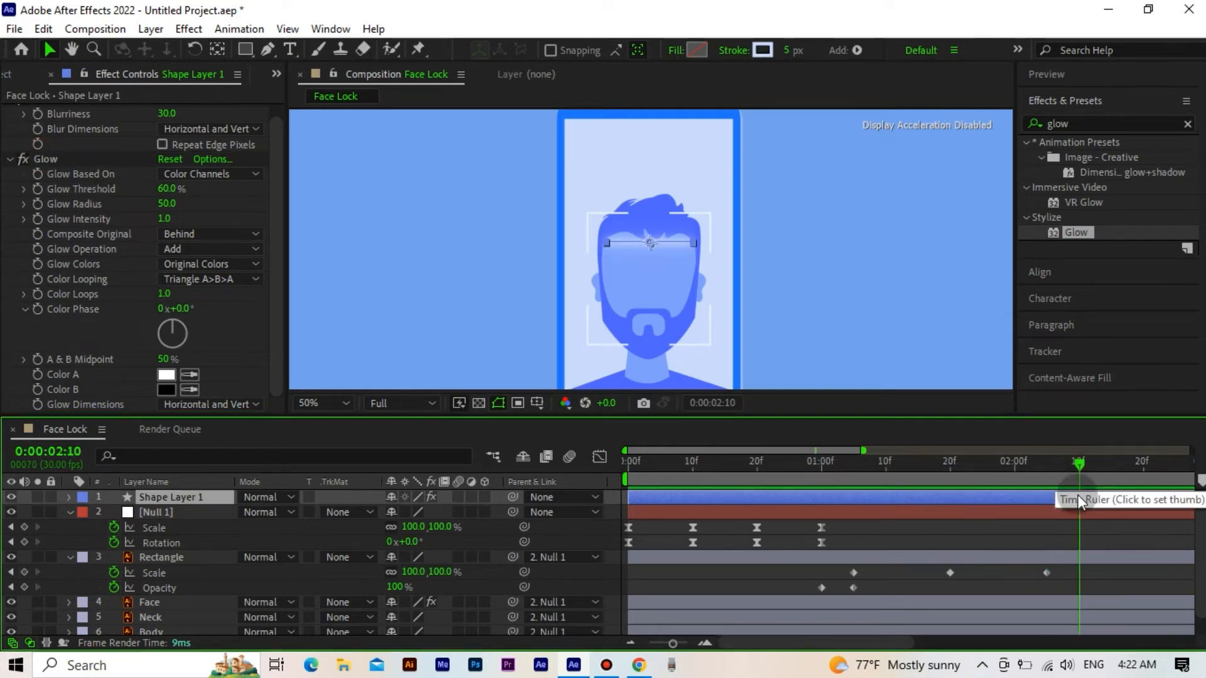
mouse_move(36, 88)
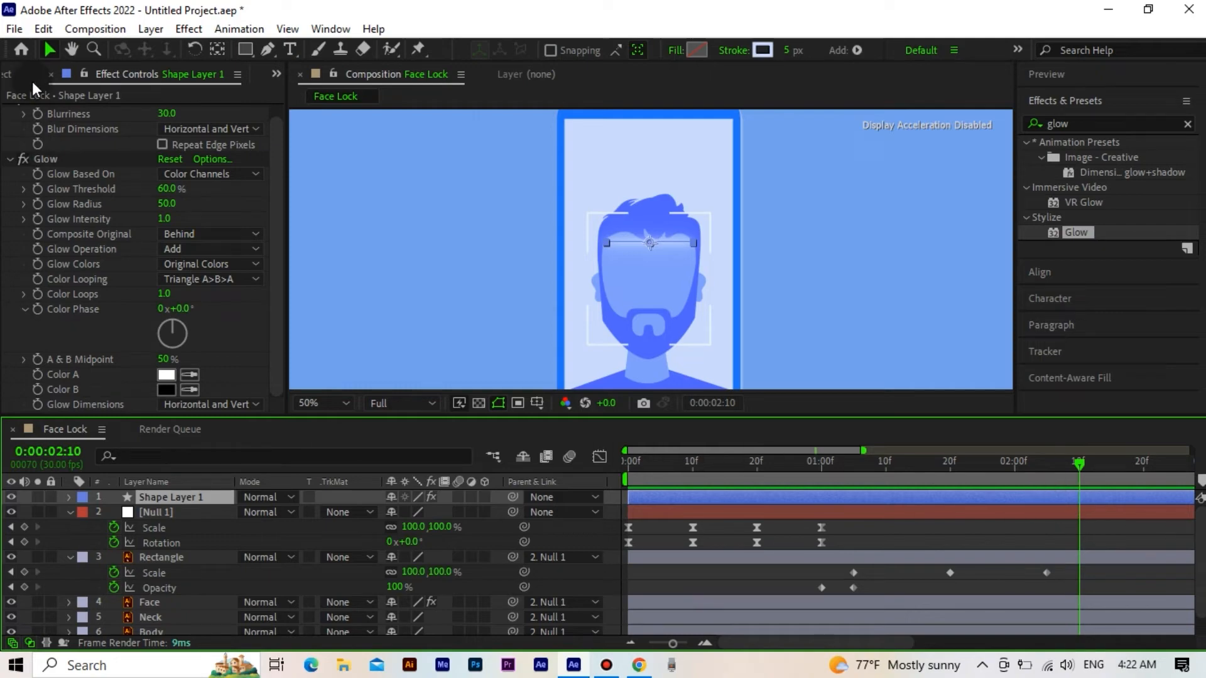
Split the scan line at 2:10 and delete the earlier piece, keeping Shape Layer 2.
left_click(43, 29)
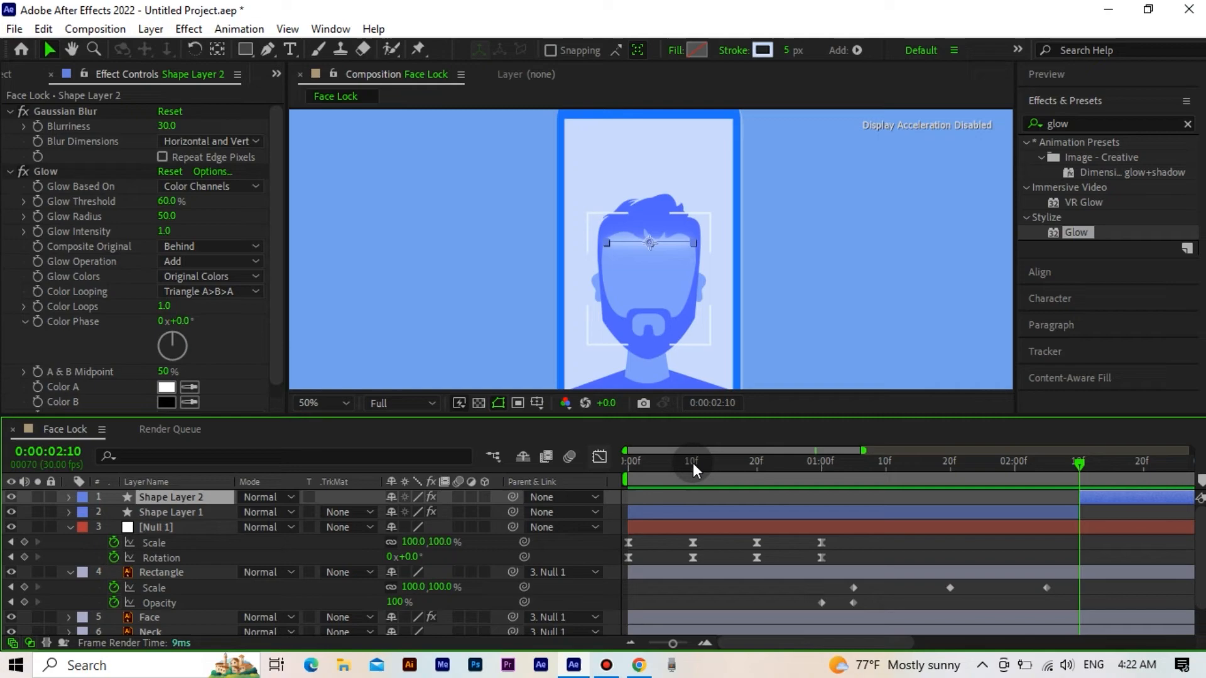
left_click(170, 513)
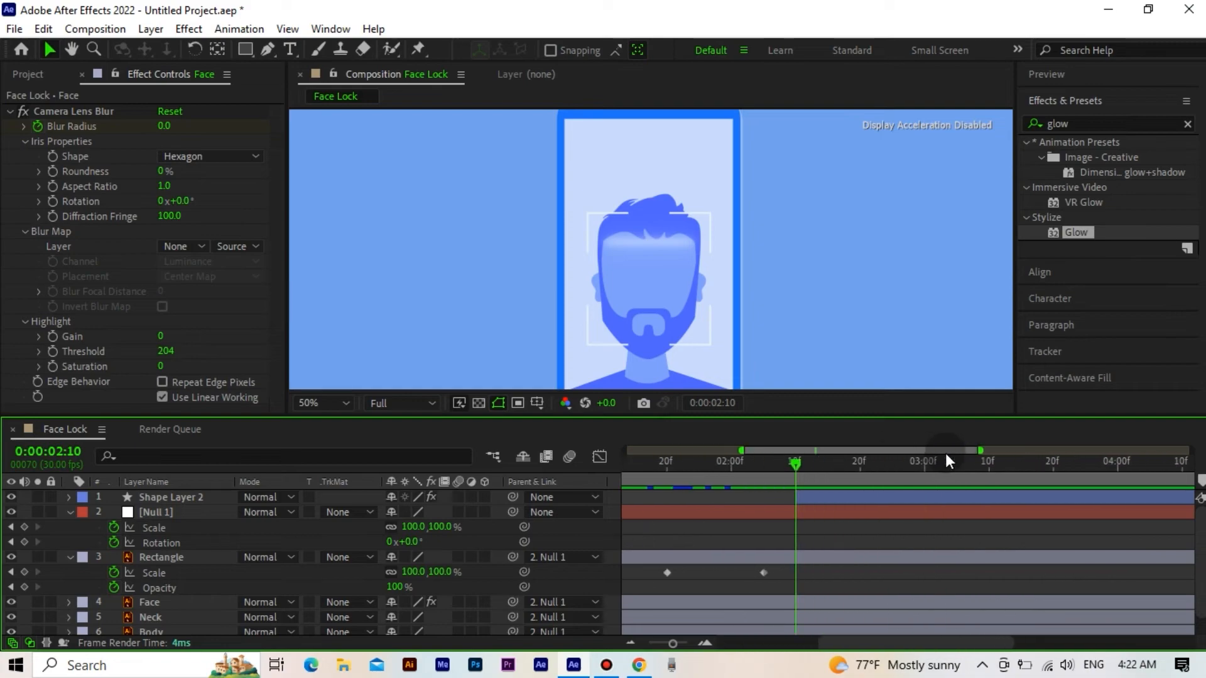
left_click(170, 498)
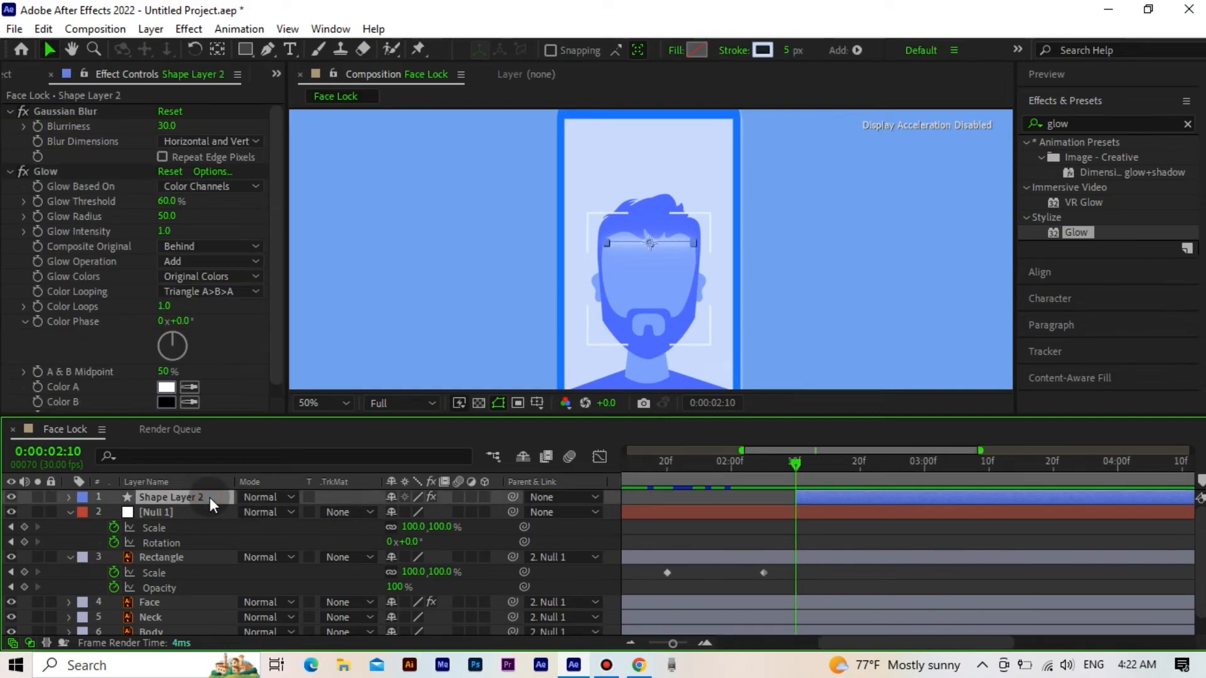
Keyframe Position from 2:10 so the scan line sweeps down the face and back up to 5:20.
key("p")
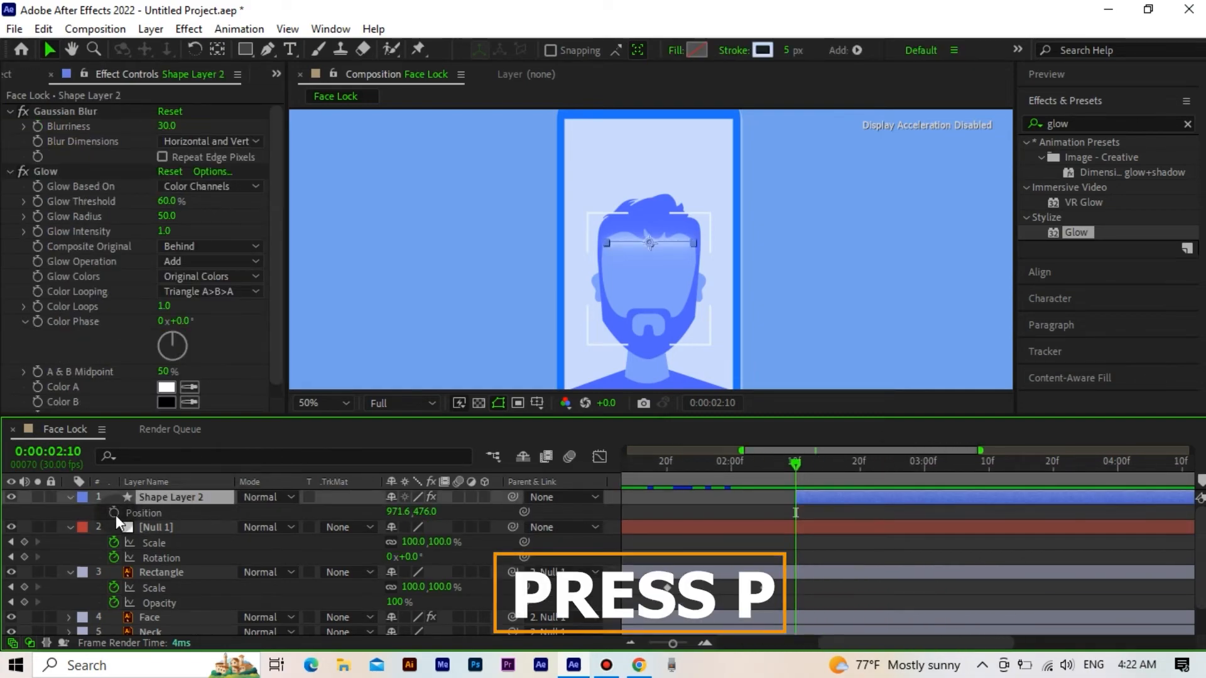
key("p")
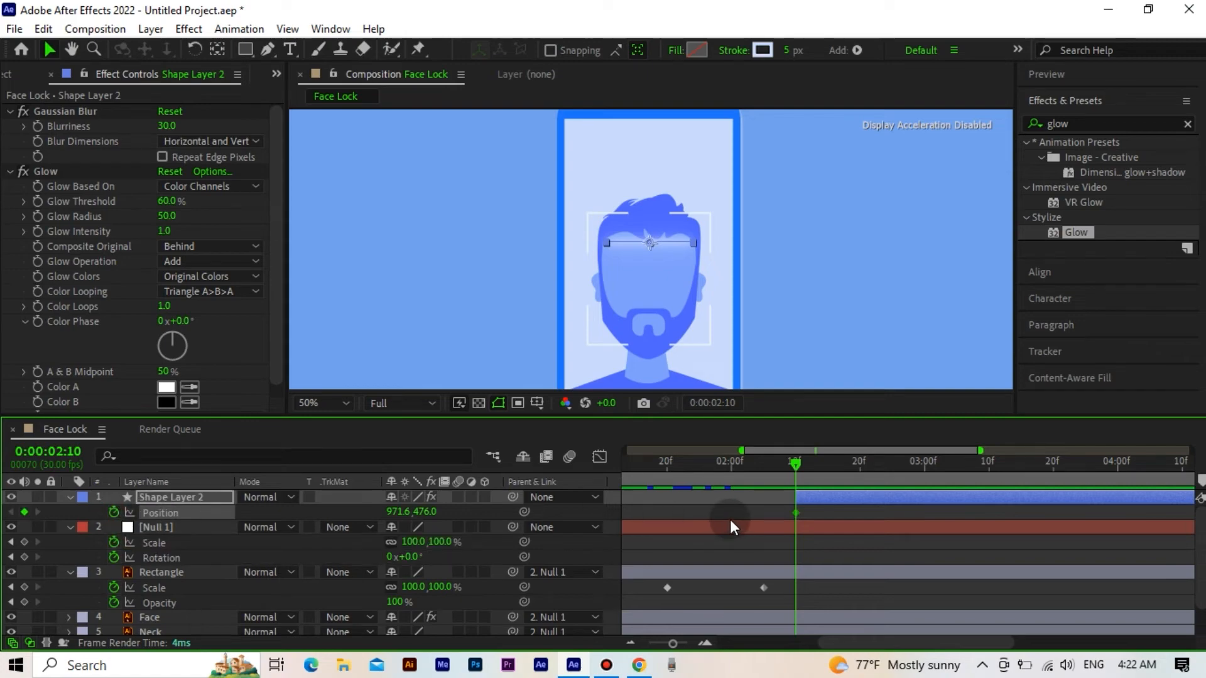
mouse_move(954, 474)
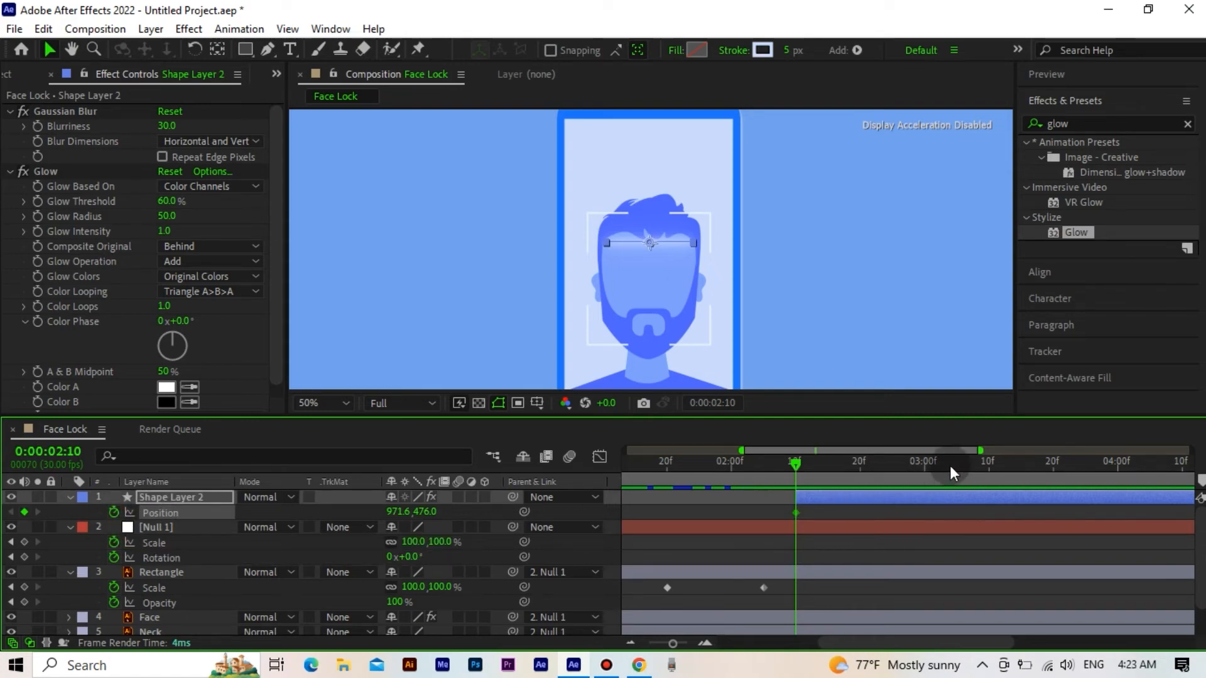
left_click(950, 463)
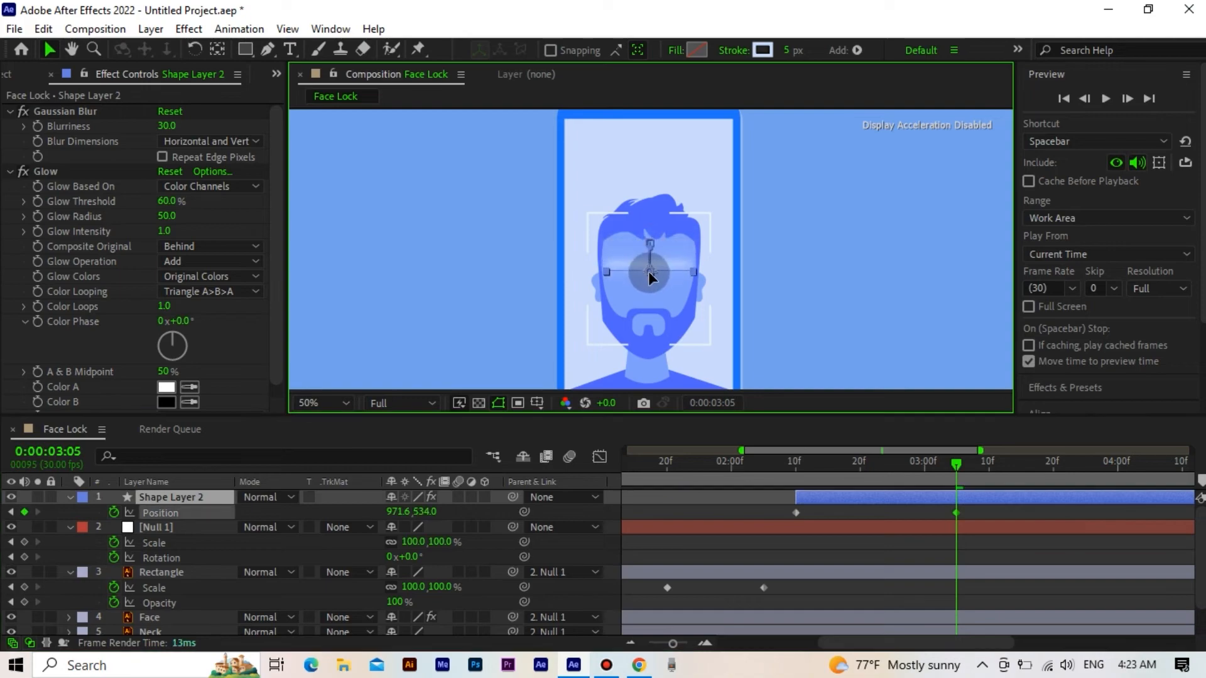
left_click_drag(650, 279, 649, 342)
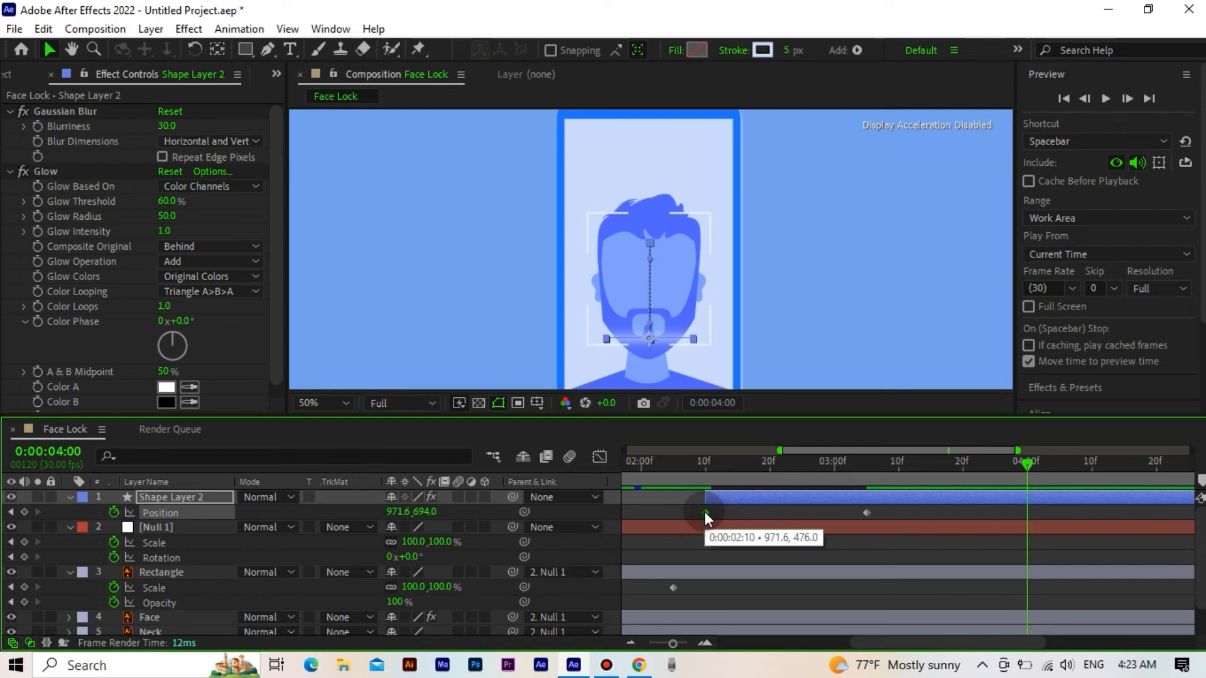
left_click_drag(706, 513, 1017, 465)
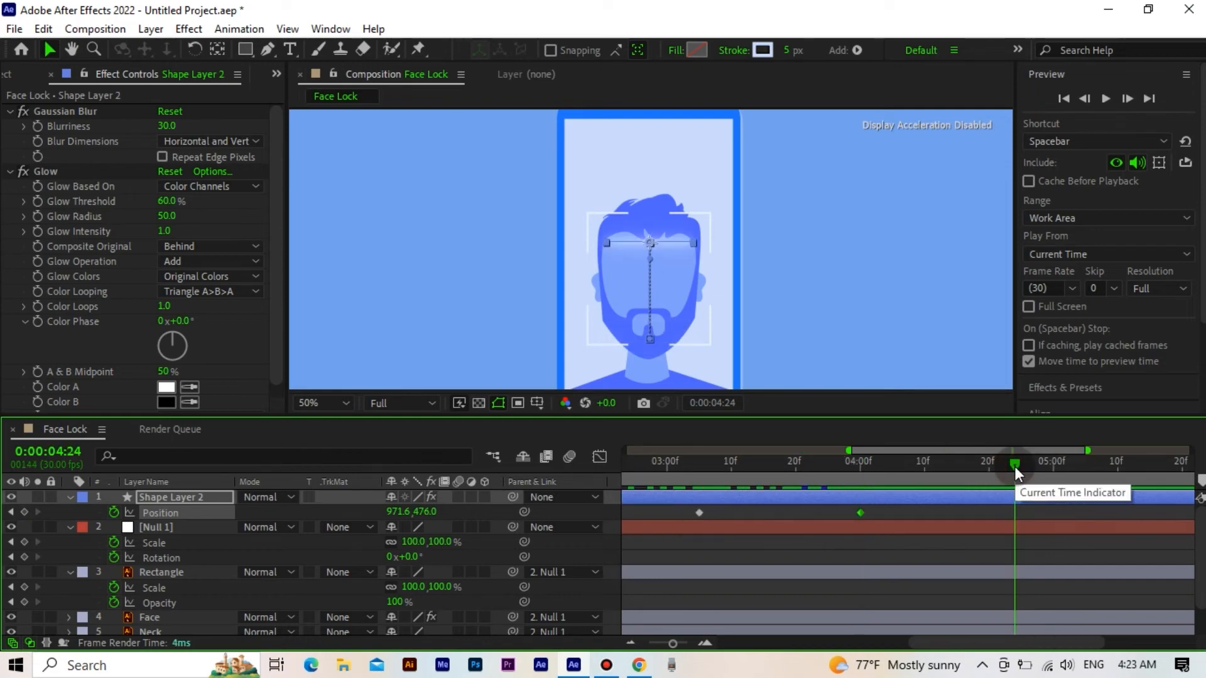
left_click(1128, 98)
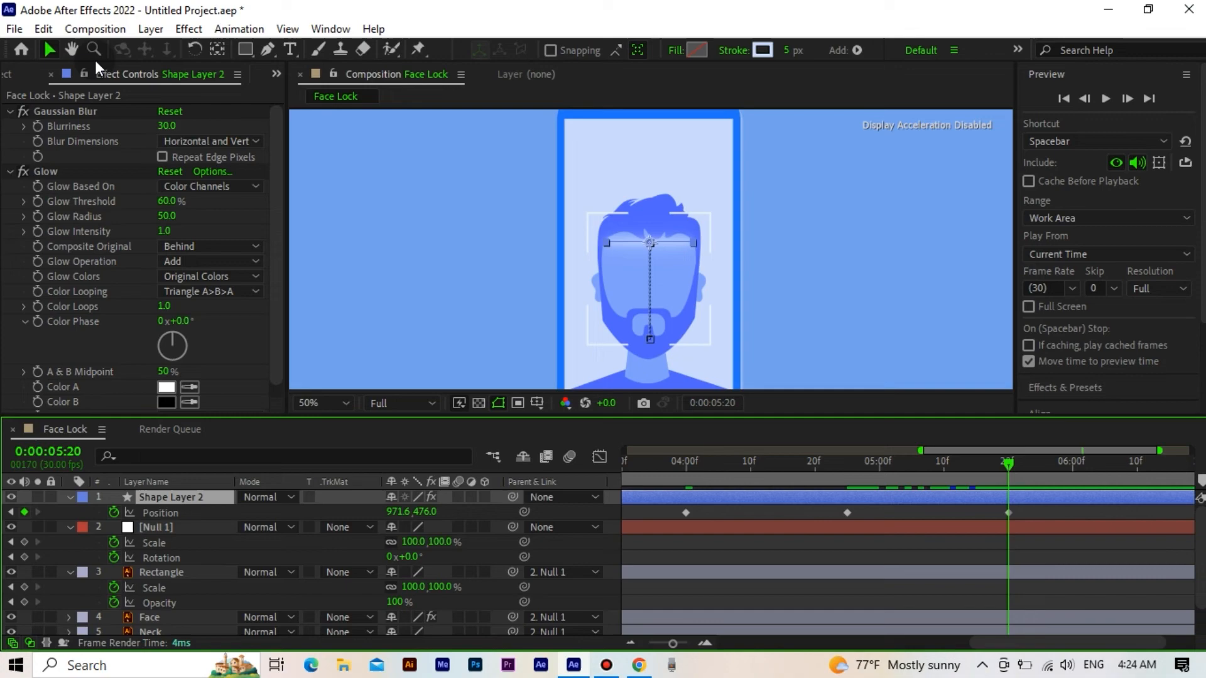
Trim Shape Layer 2's out point to 5:20, right after its last sweep keyframe.
left_click(42, 29)
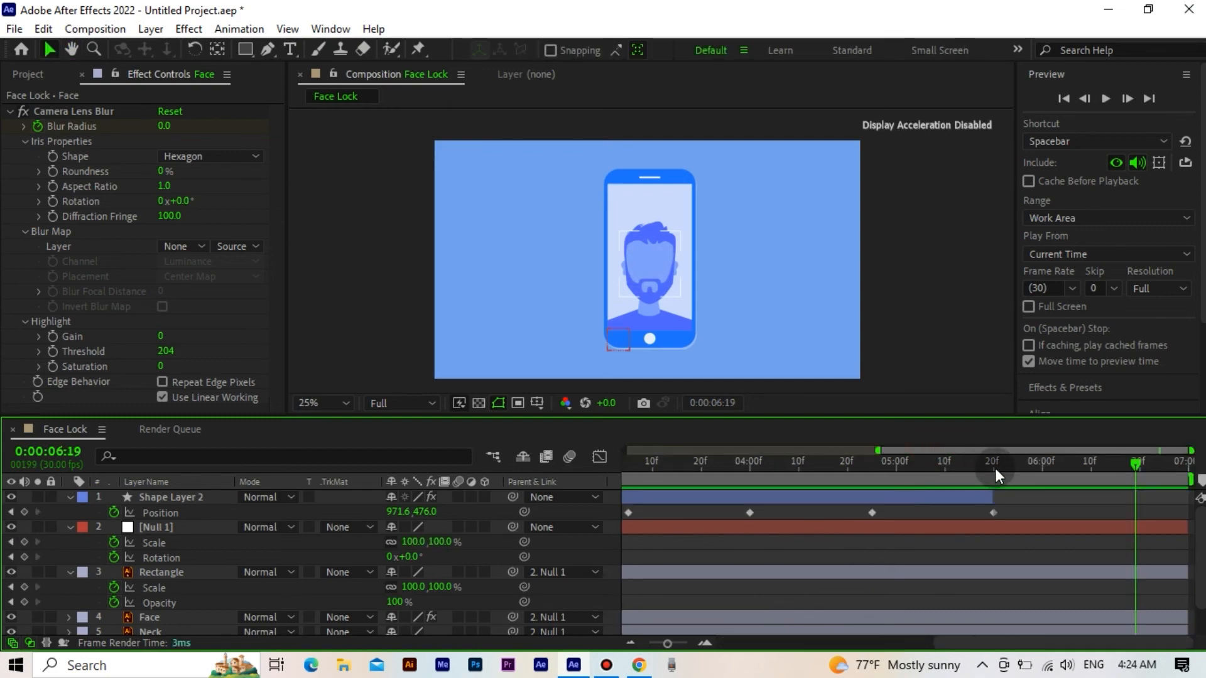
Keyframe Rectangle Opacity at 100% at 5:20, then move the time to 6:00.
left_click(993, 461)
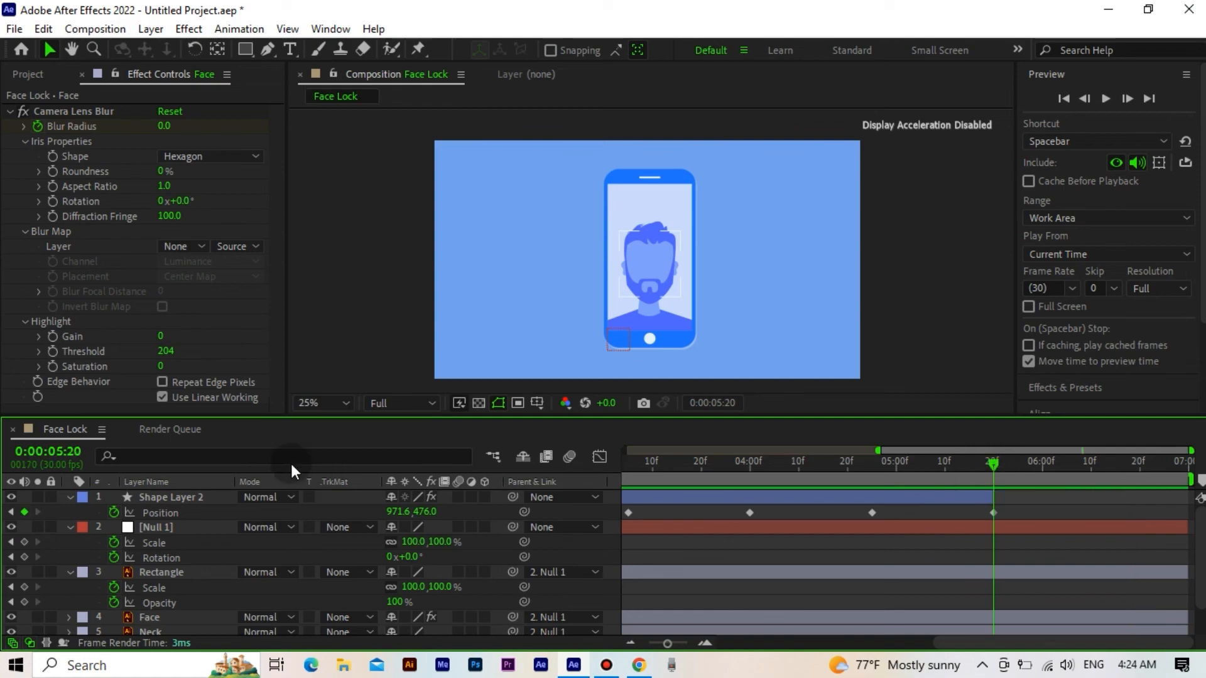
left_click(161, 572)
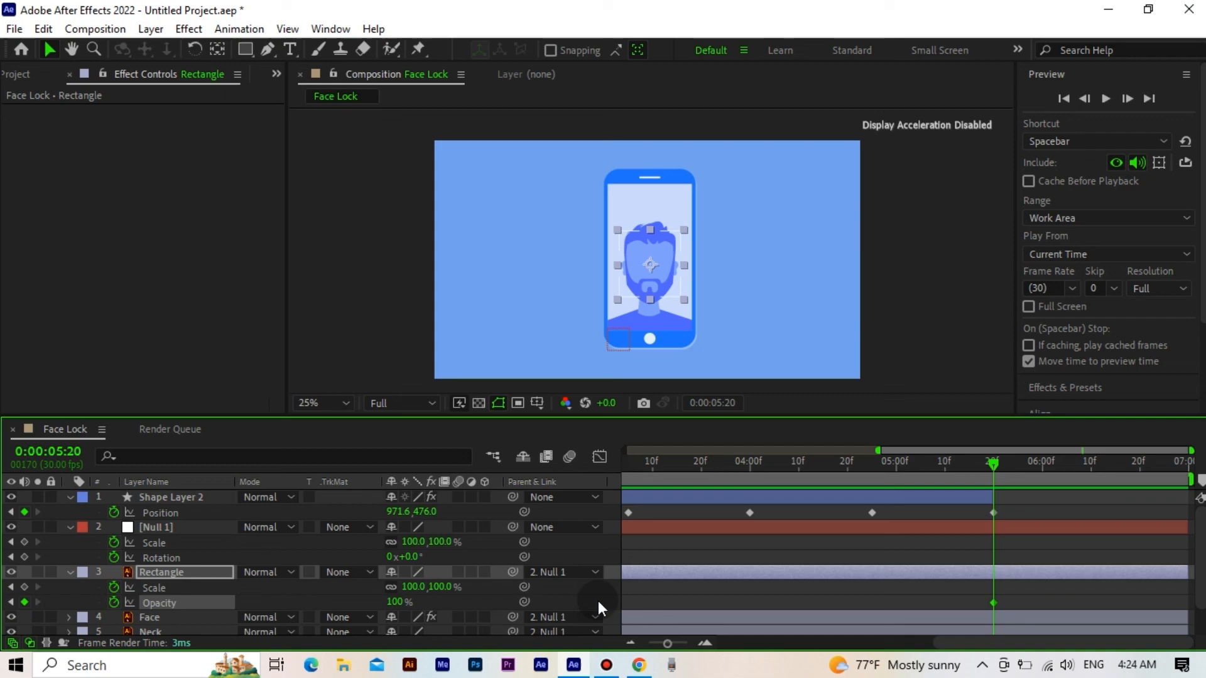
mouse_move(1043, 471)
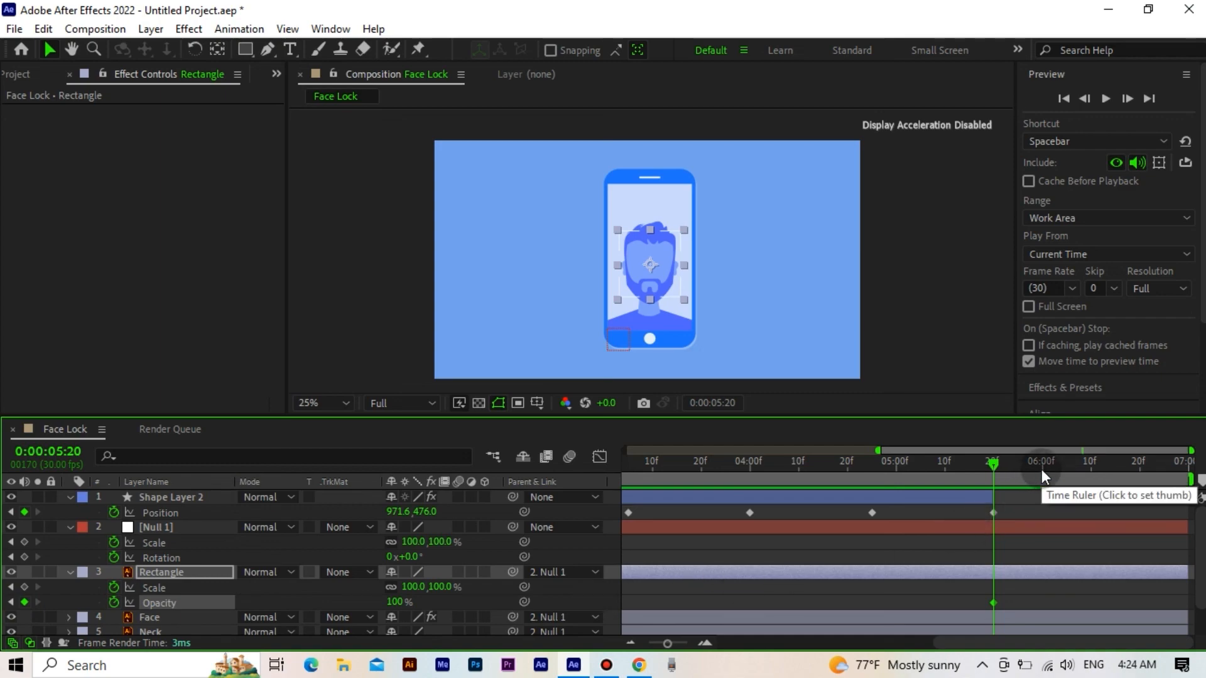
left_click(1040, 463)
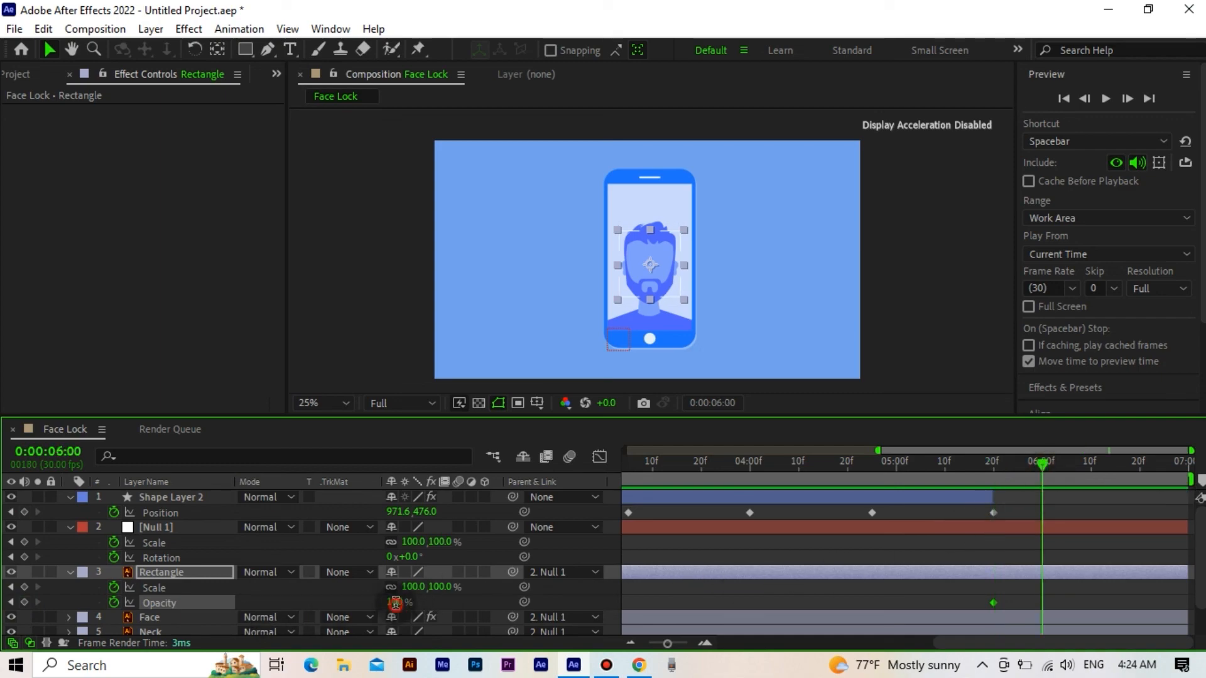